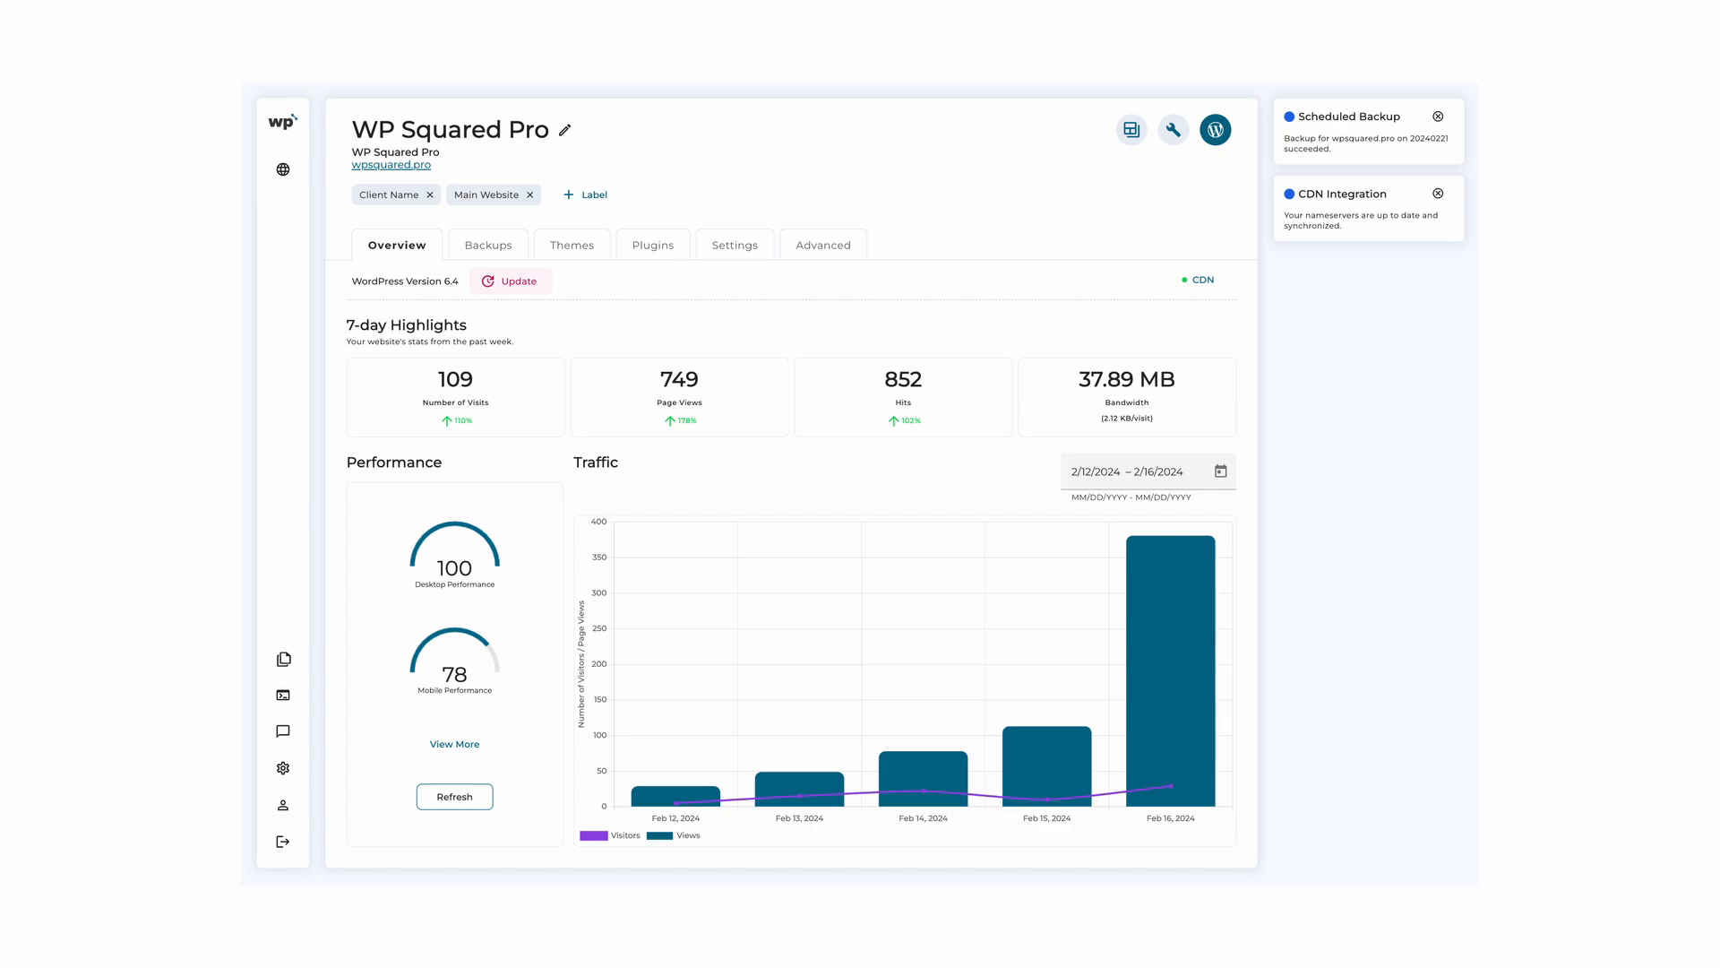
# Start adding a new website, reaching the 'Do you have a domain?' prompt
pyautogui.click(652, 245)
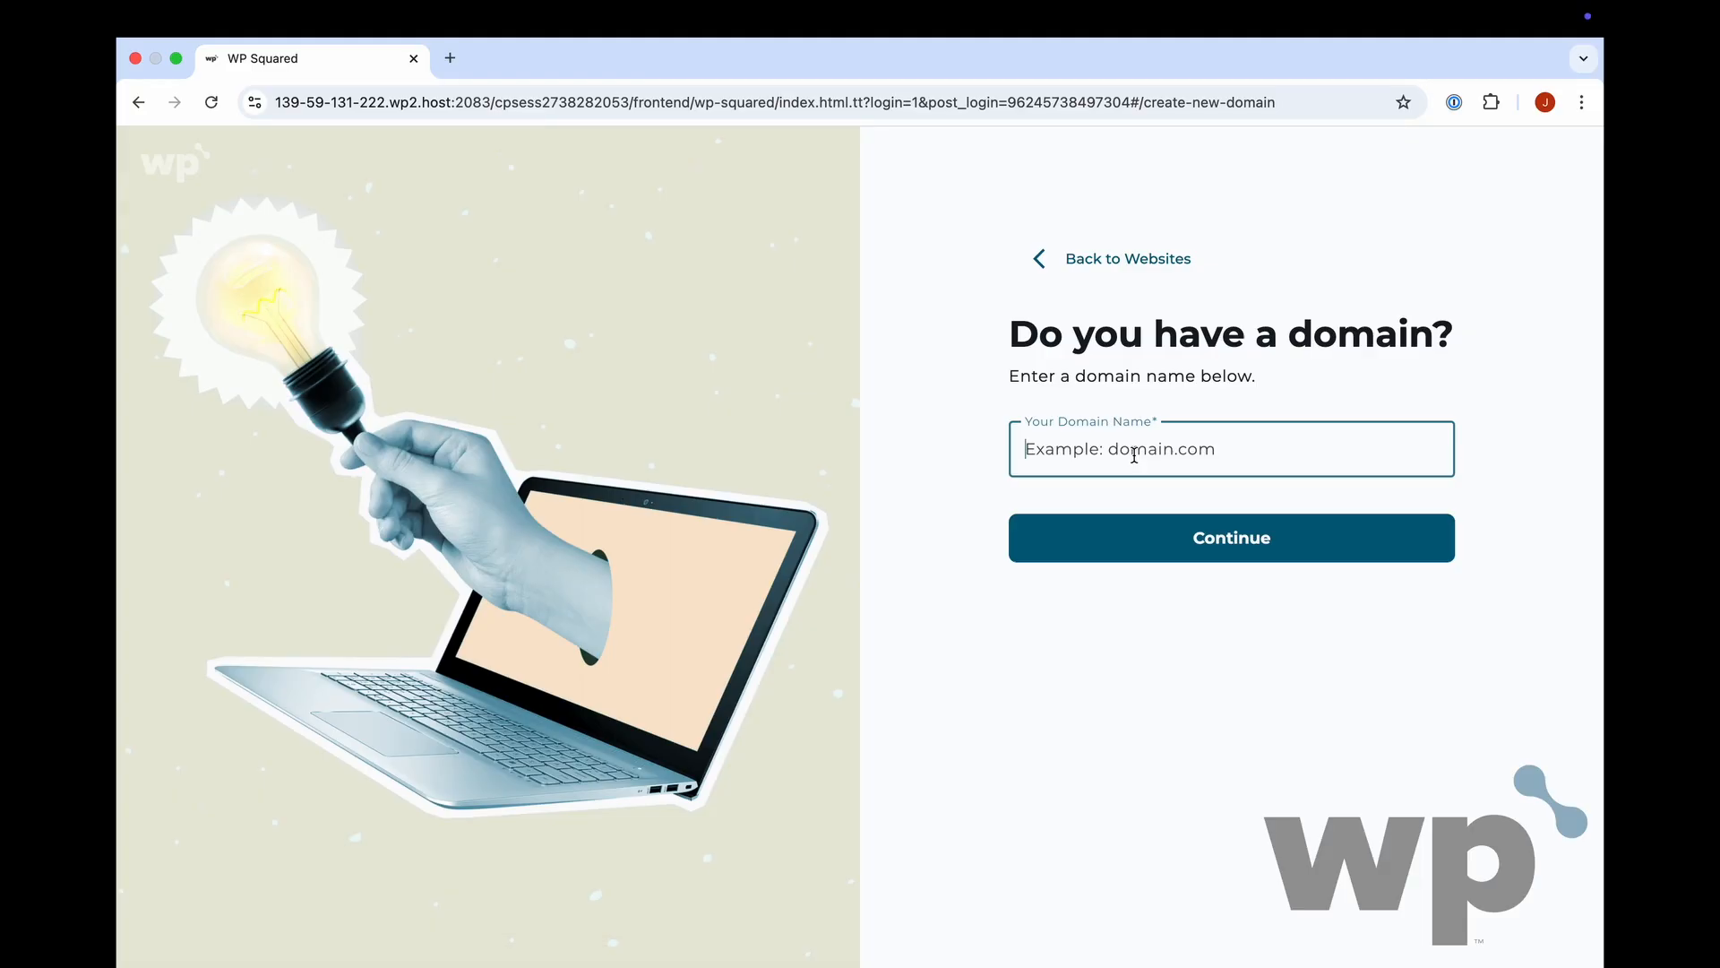
# Enter cafemanila.test as the domain, continue, and select the Extendable theme
pyautogui.write('cafemanila.test')
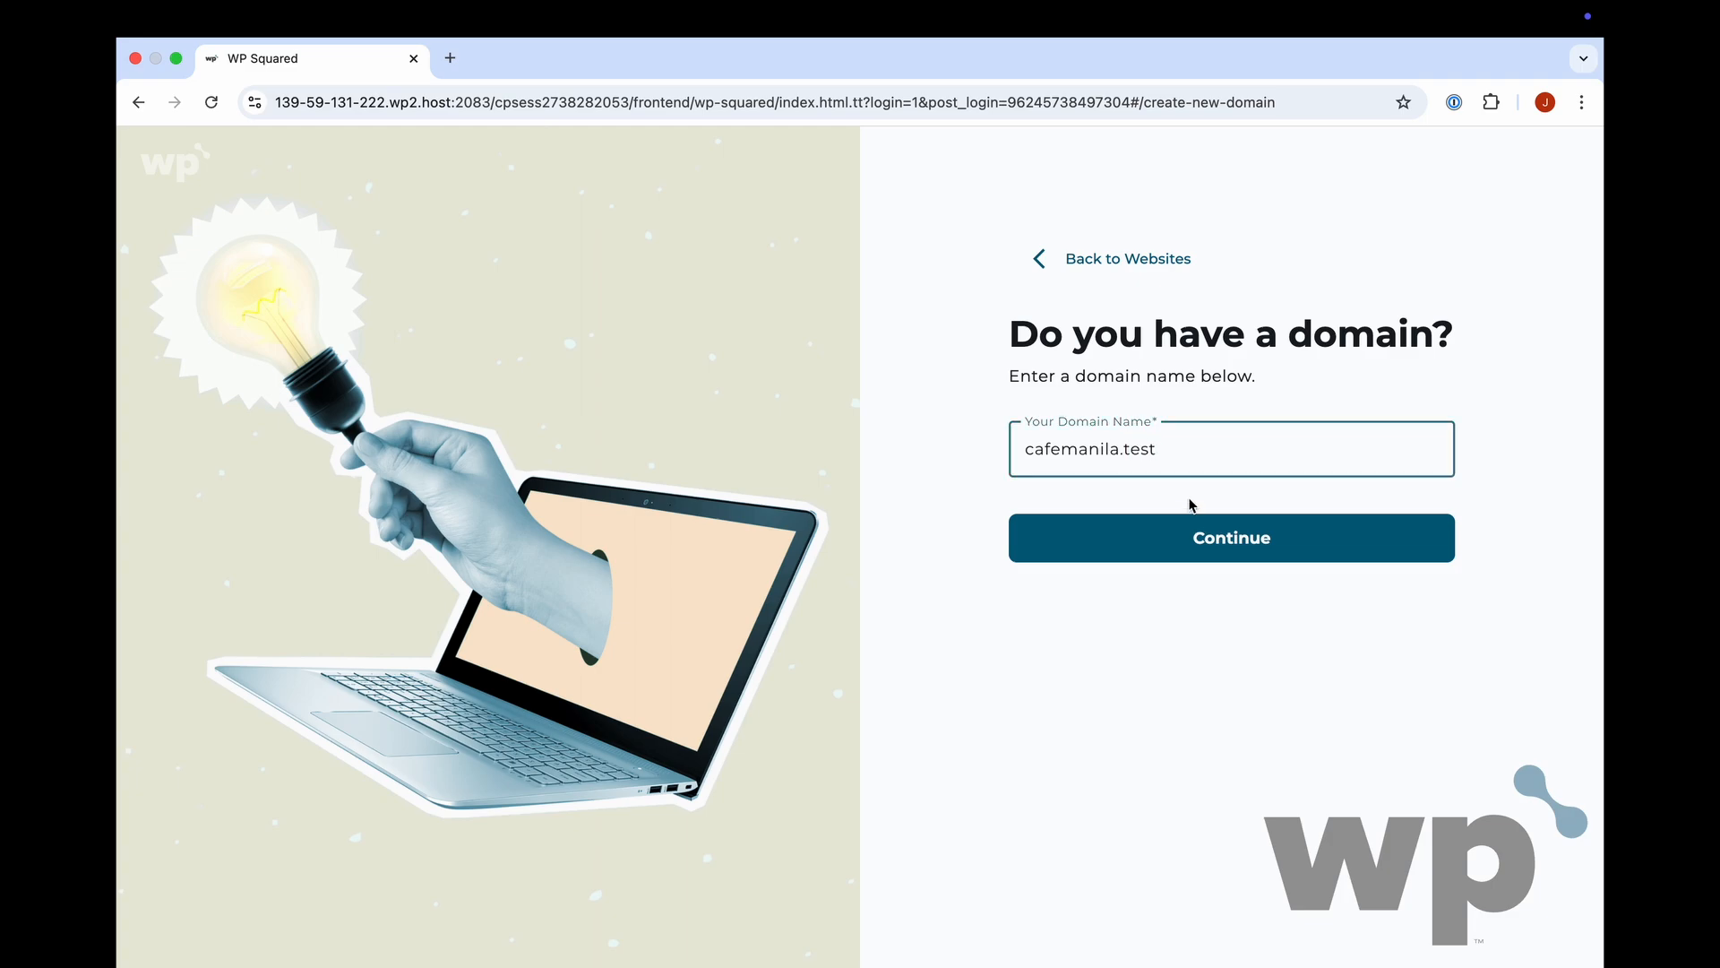
pyautogui.click(1231, 538)
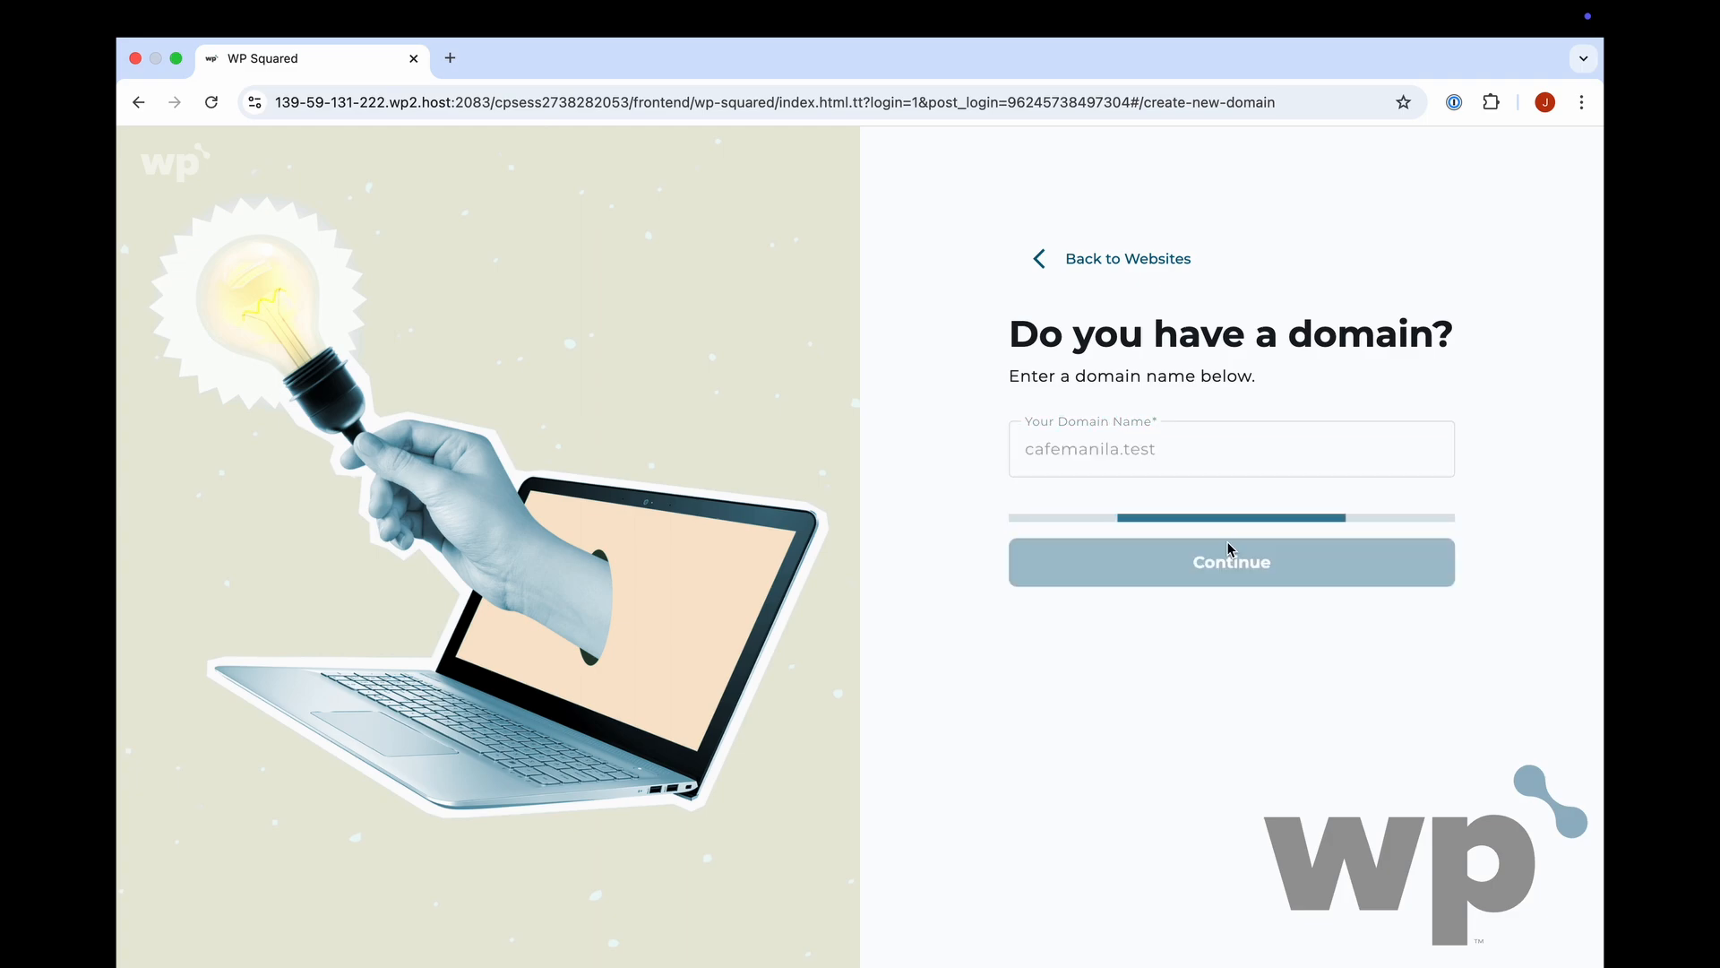
pyautogui.click(1231, 561)
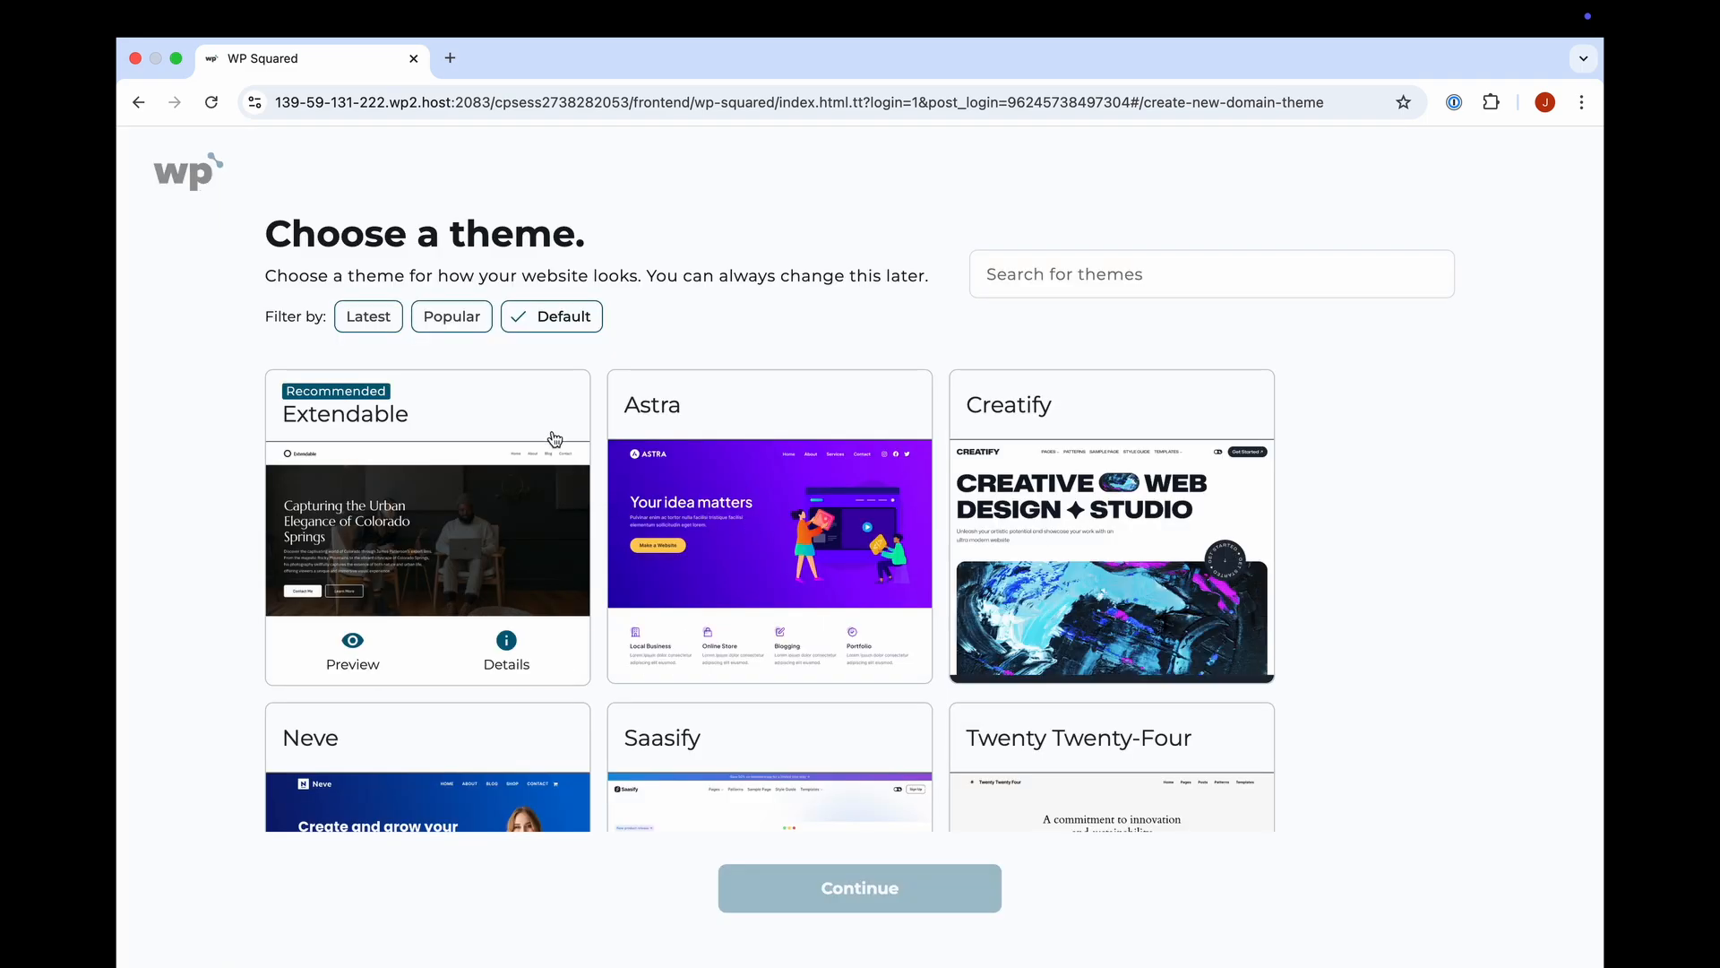
pyautogui.click(426, 527)
pyautogui.write("Manila's prem")
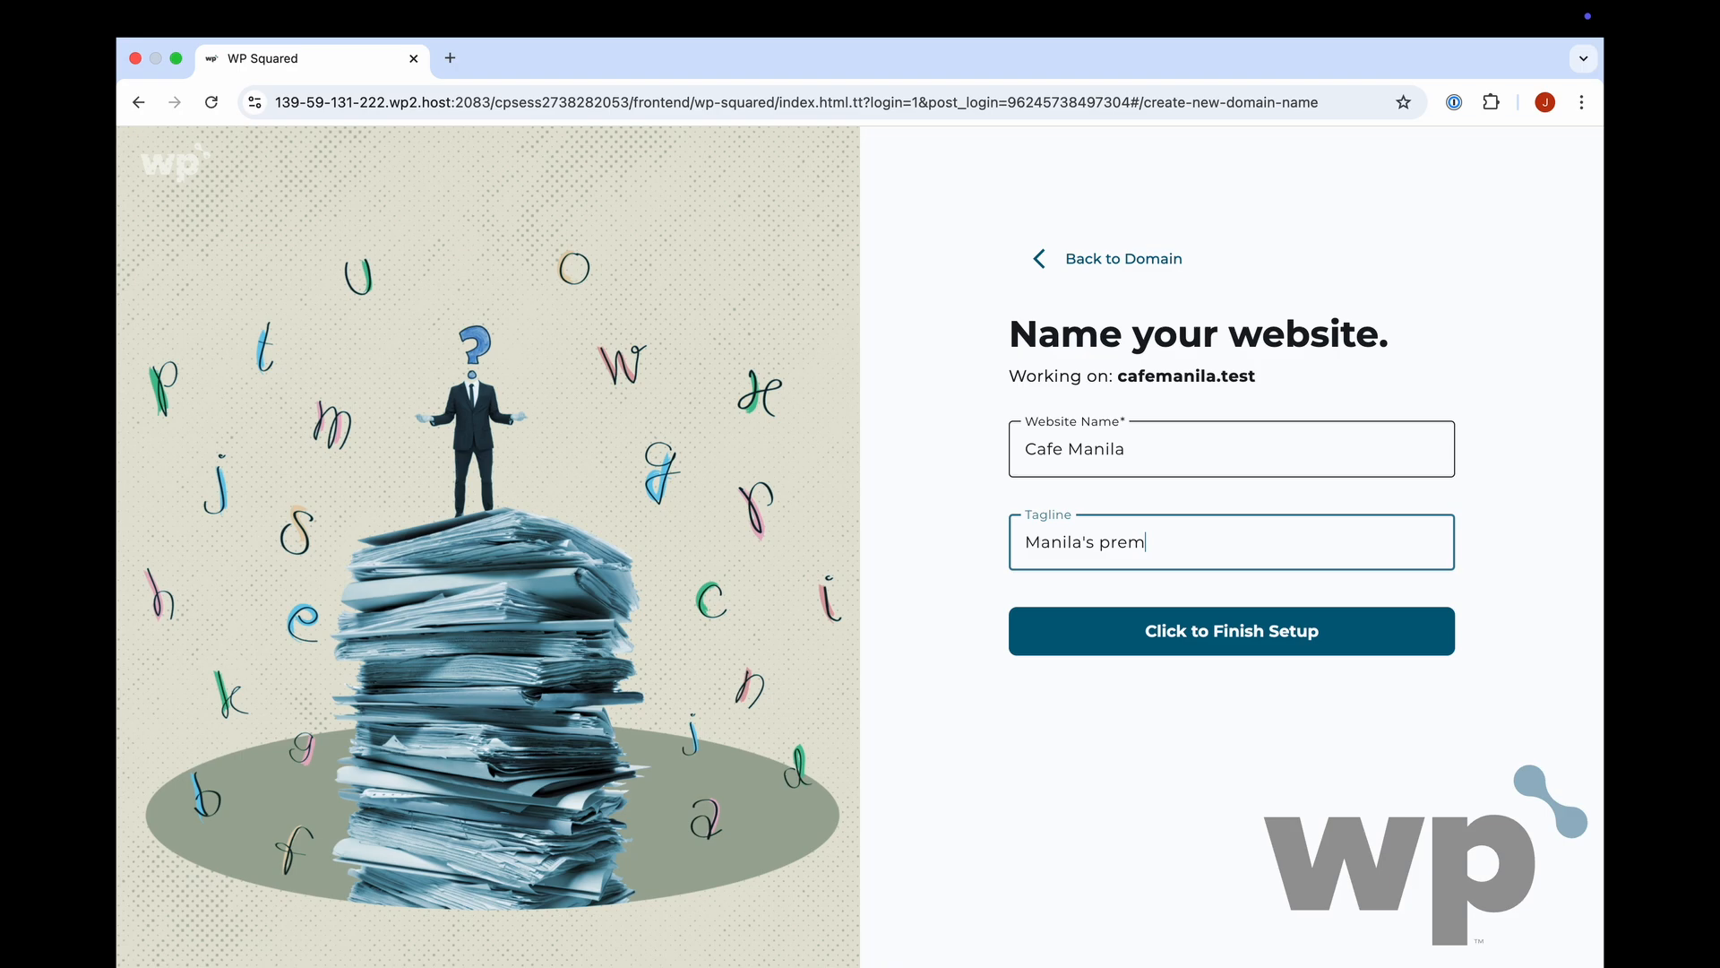
# Enter a tagline about Manila's premier authentic cafe downtown and finish setup
pyautogui.write('ier authen')
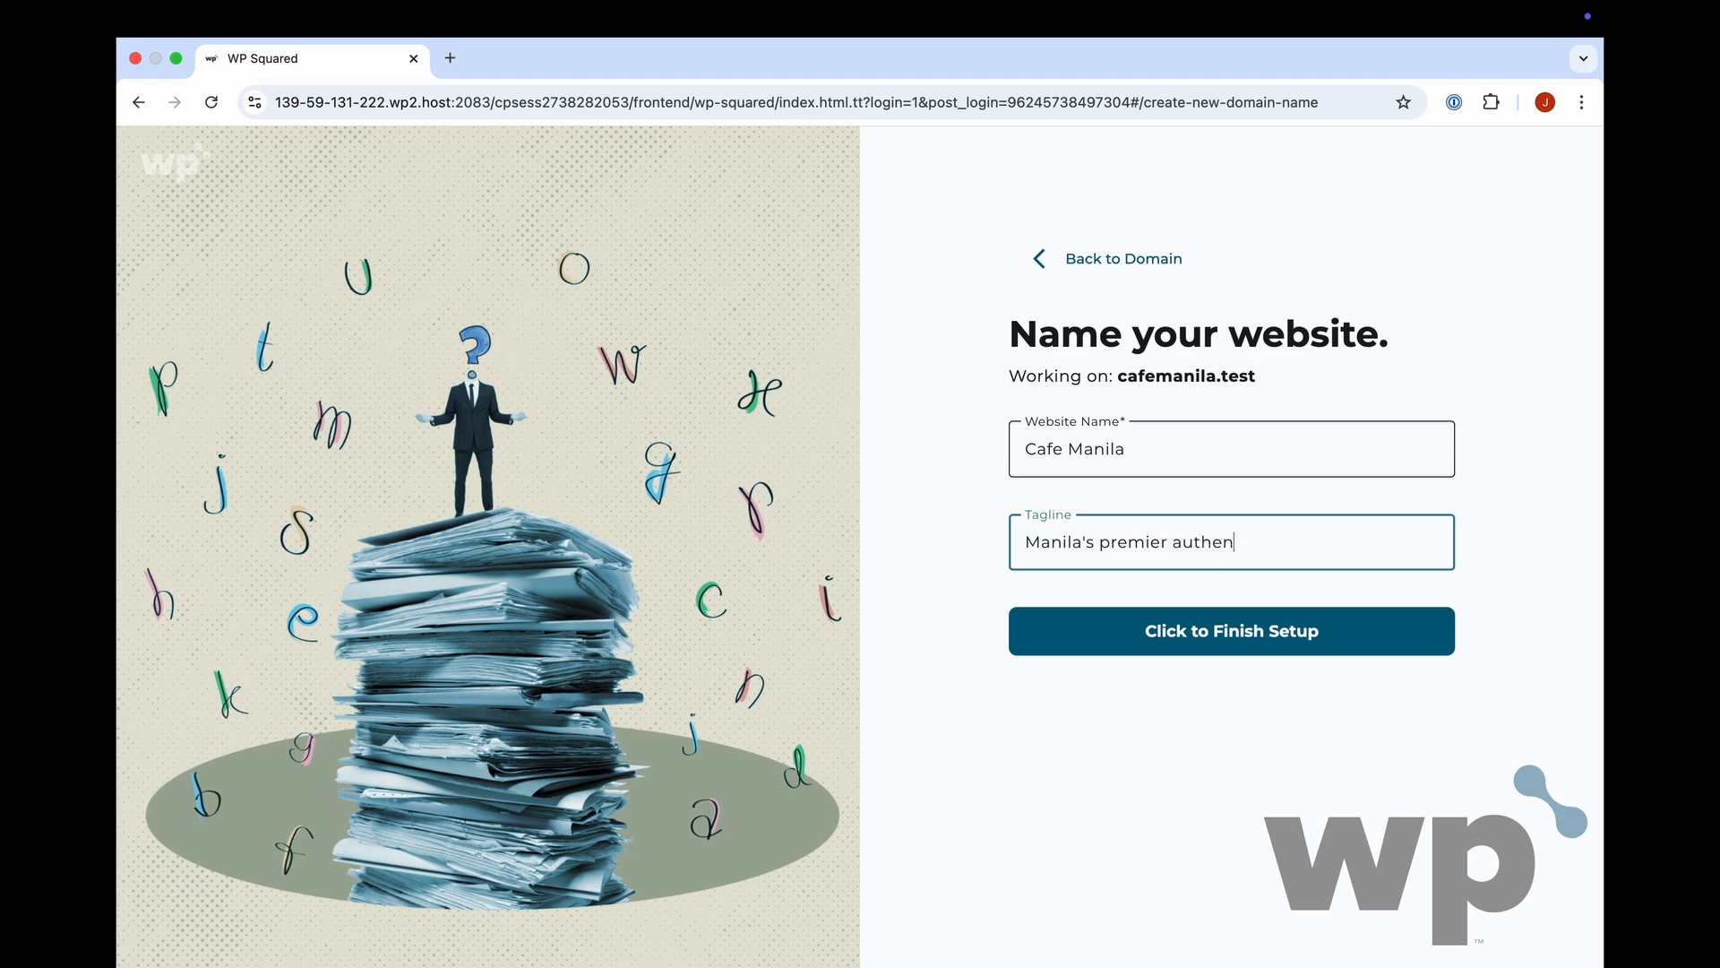
pyautogui.write('tic cafe')
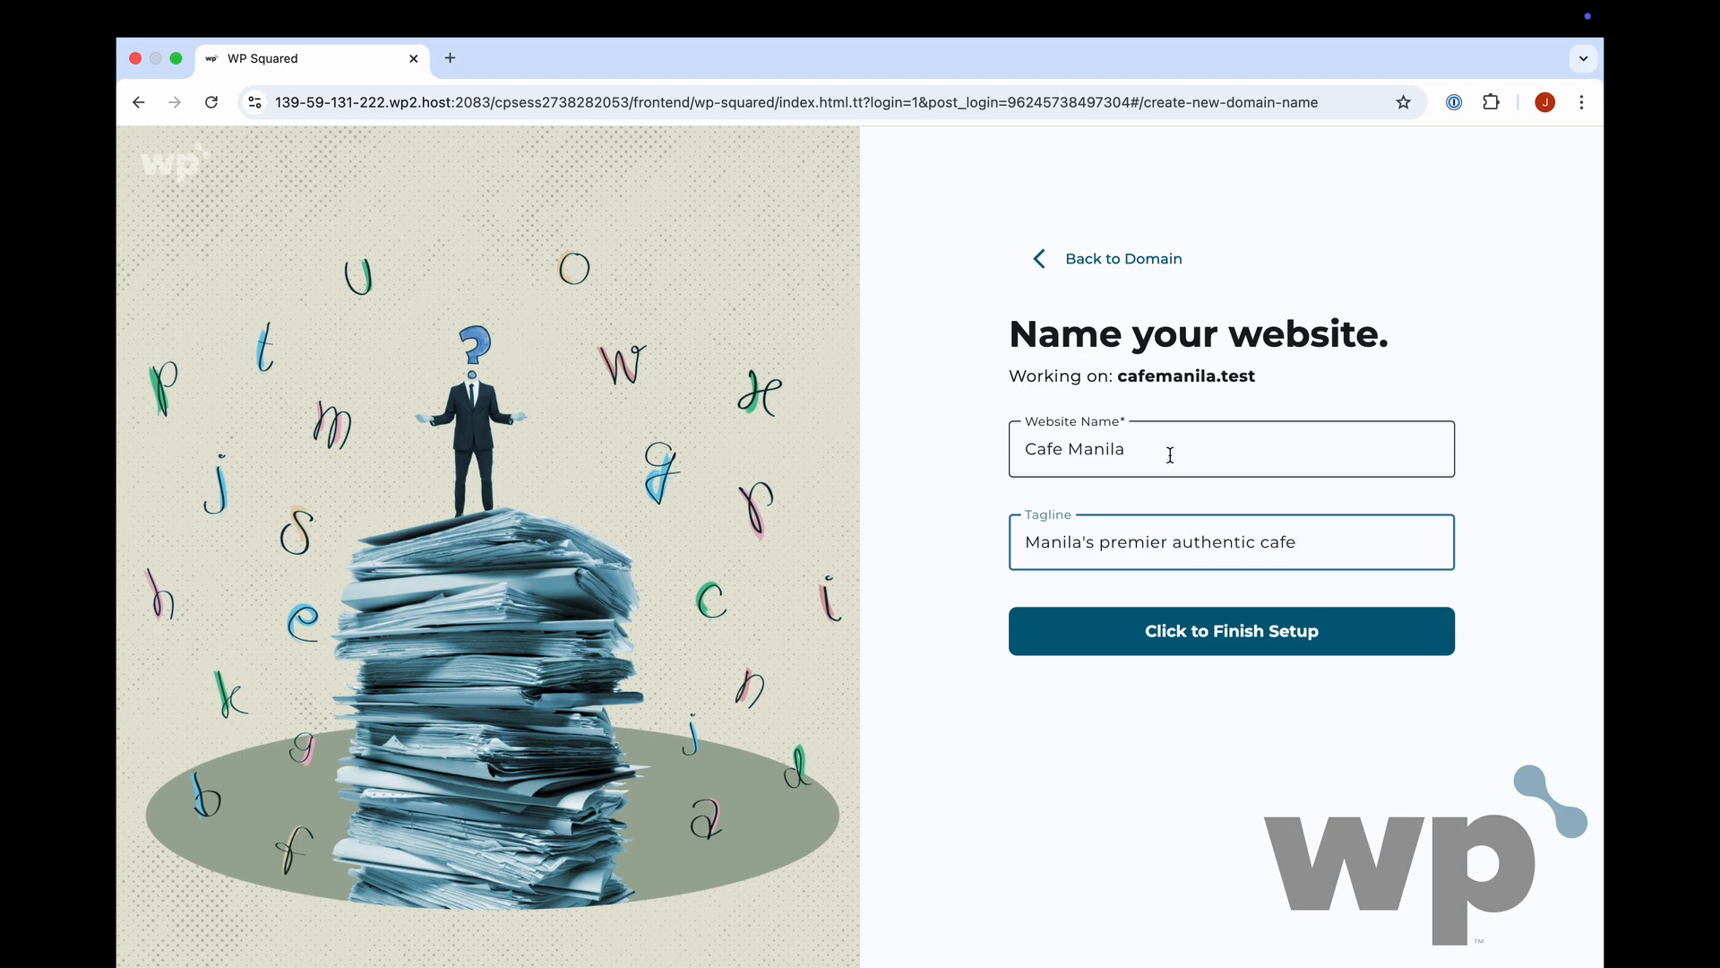
pyautogui.write('Downto')
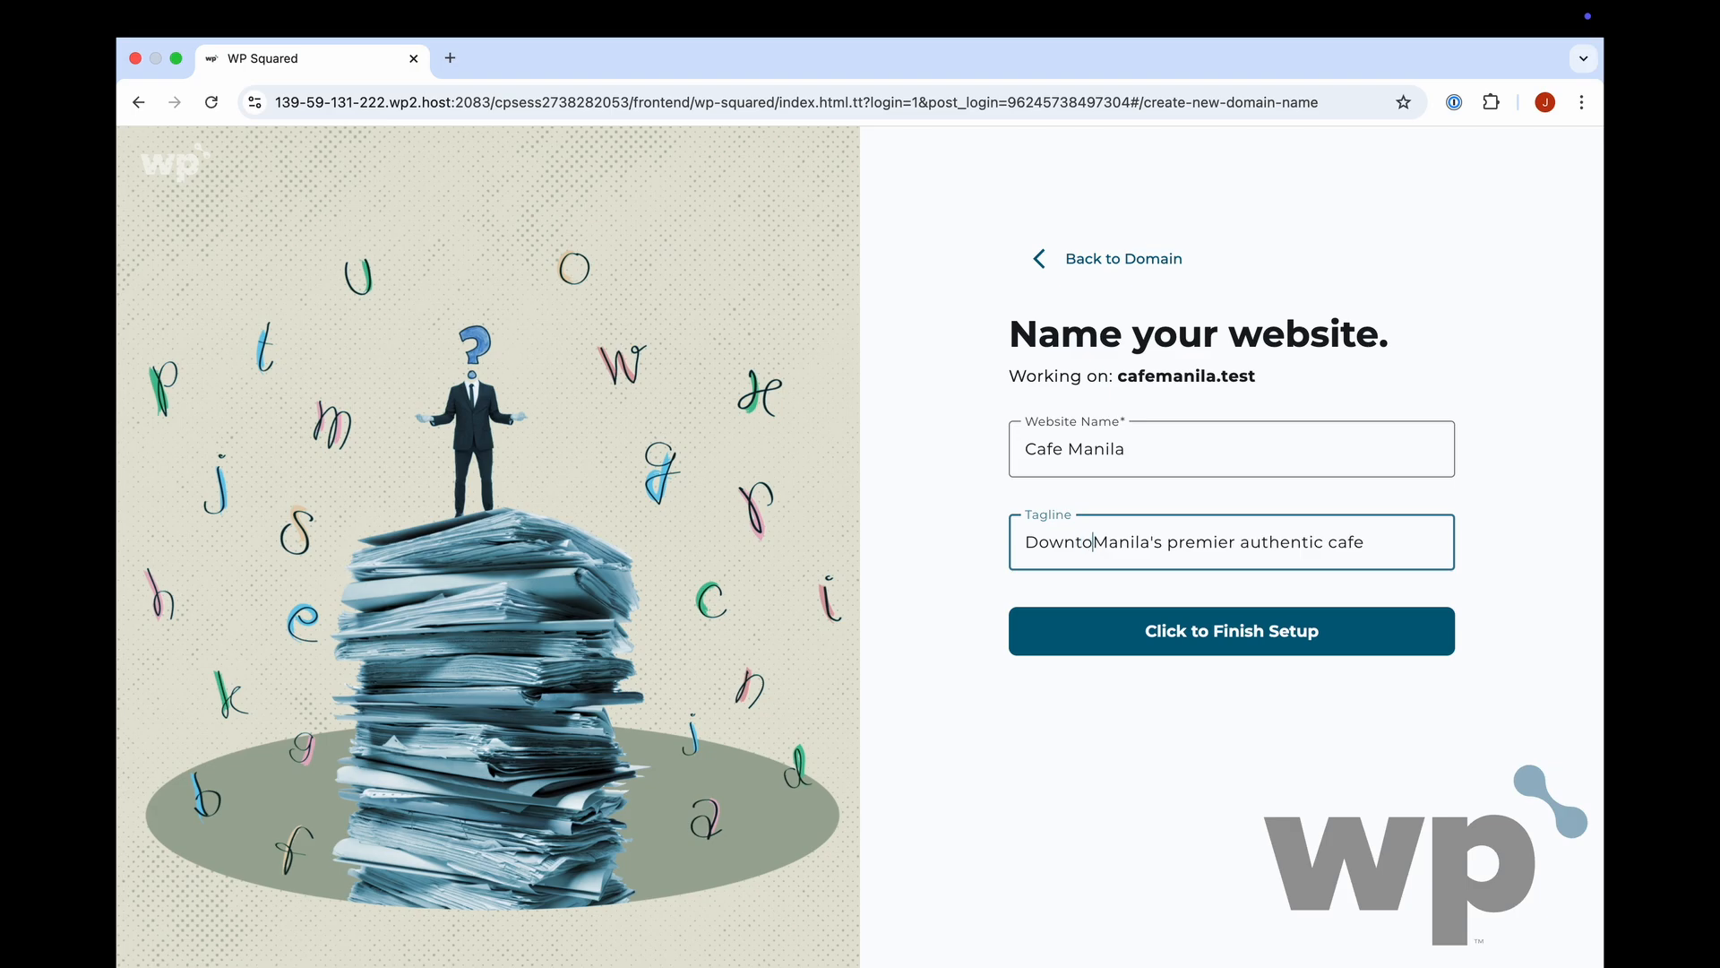
pyautogui.click(1229, 631)
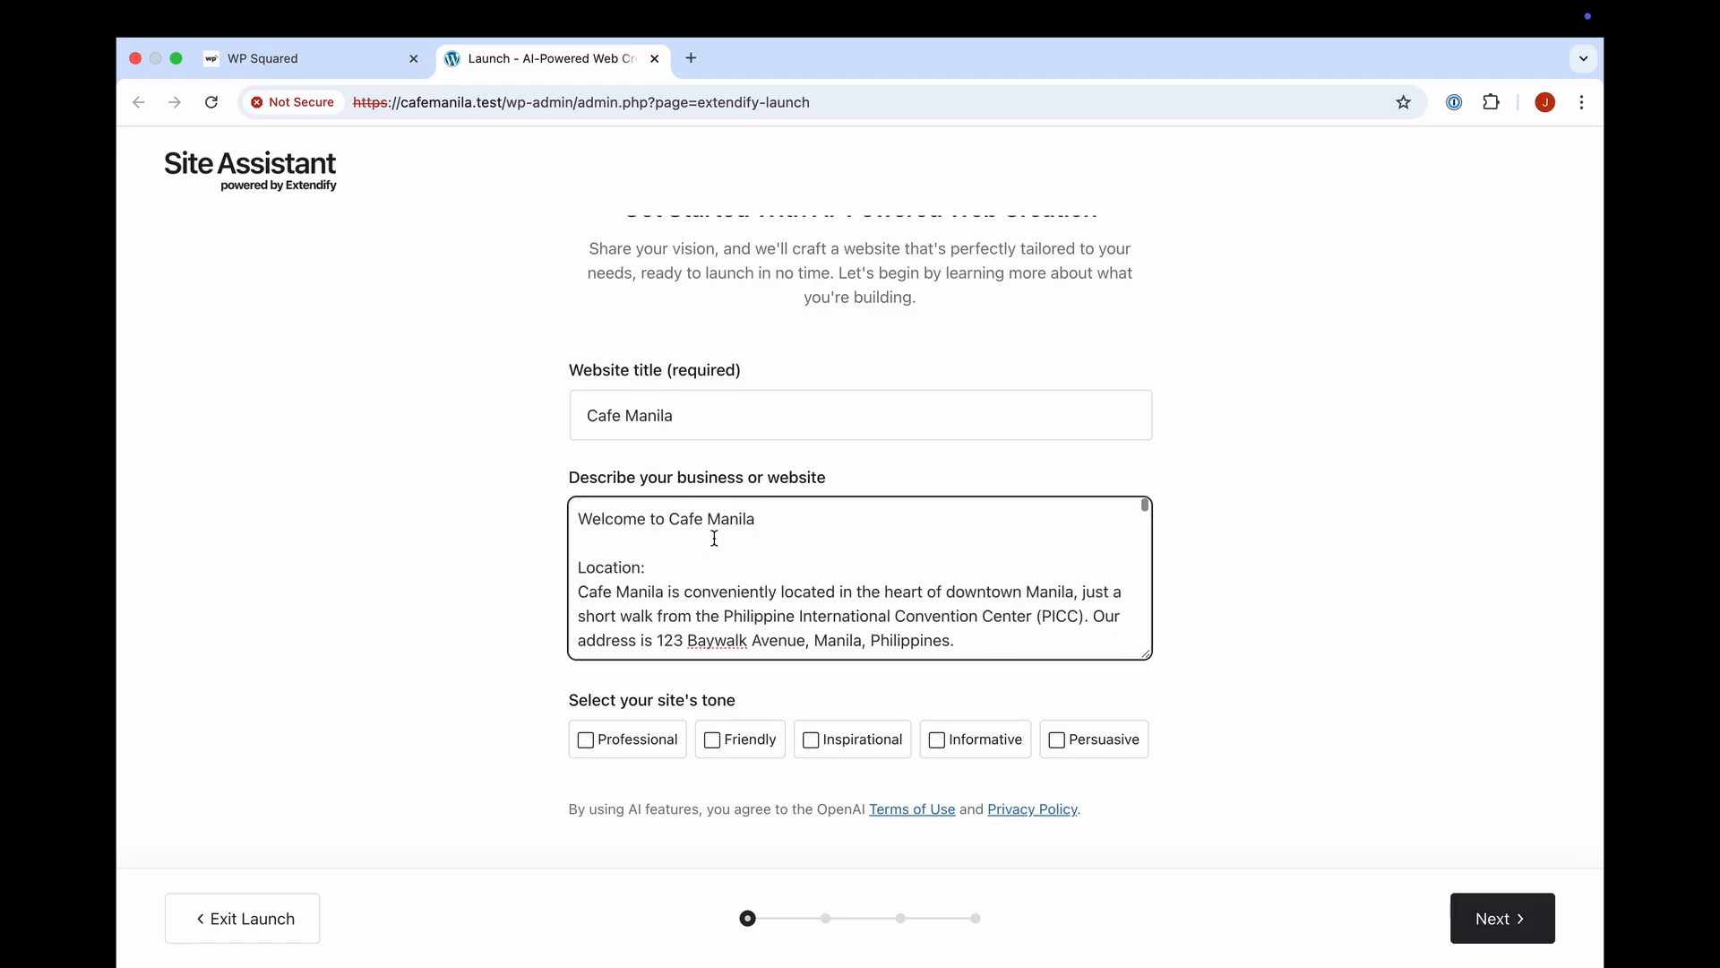
# Choose Professional, Friendly and Informative tones and advance to the website goals step
pyautogui.scroll(-3)
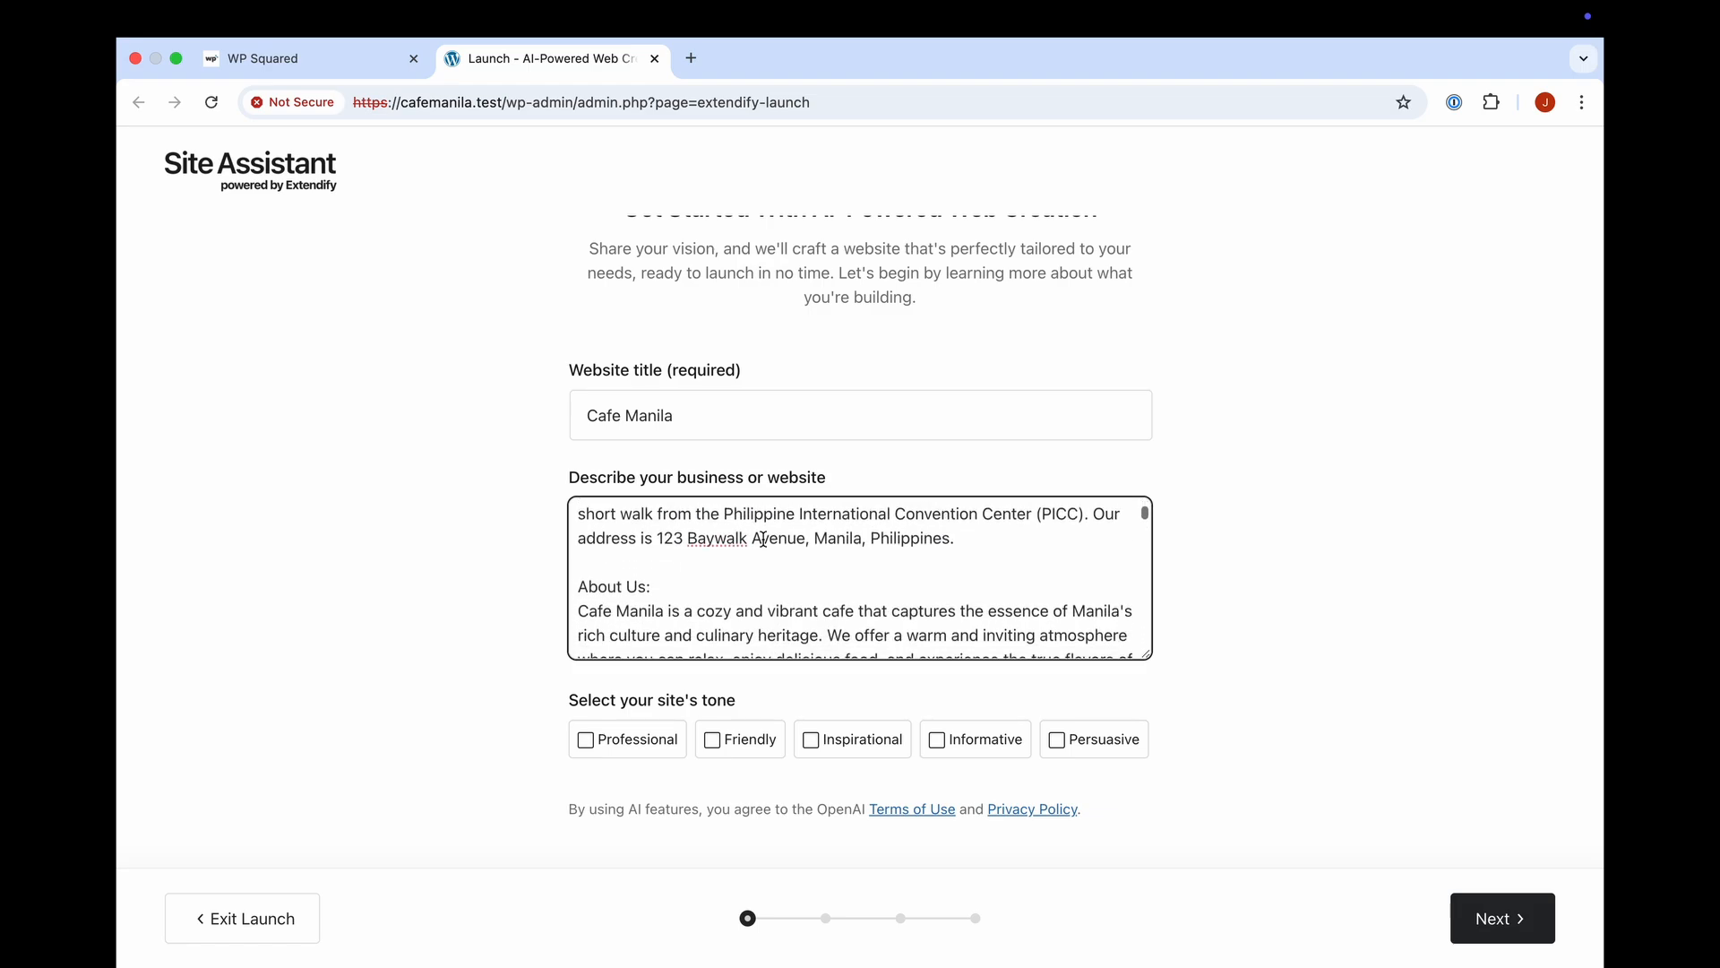
pyautogui.scroll(-3)
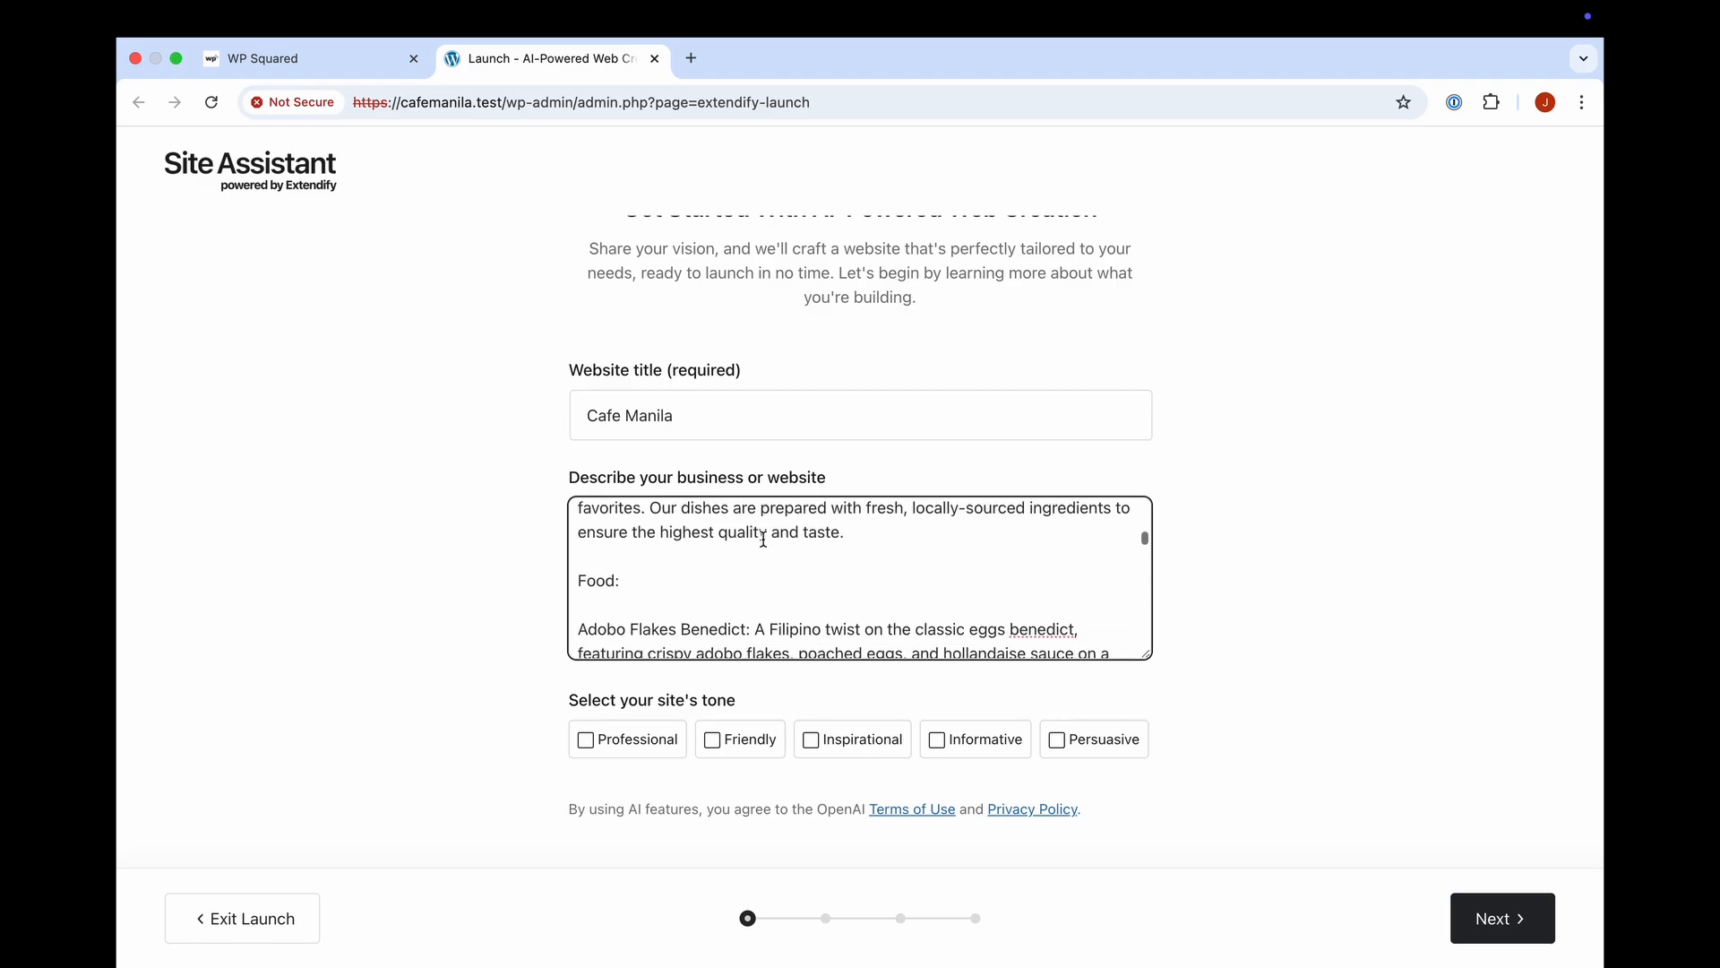
pyautogui.scroll(-3)
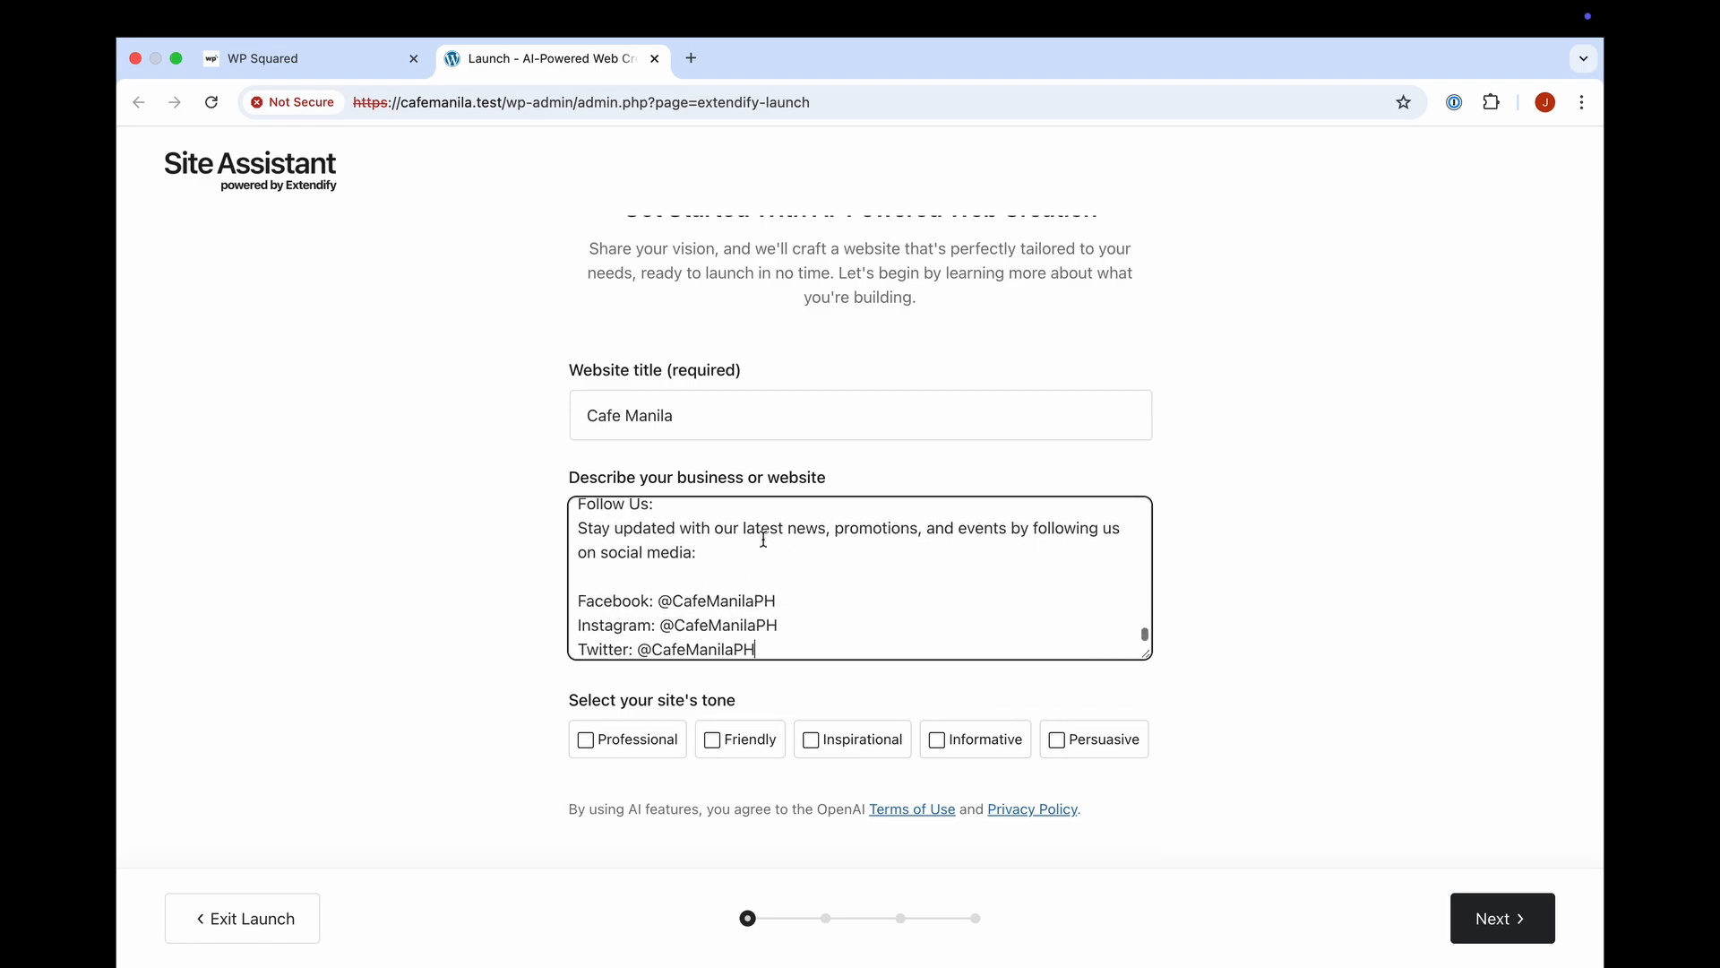
pyautogui.click(584, 738)
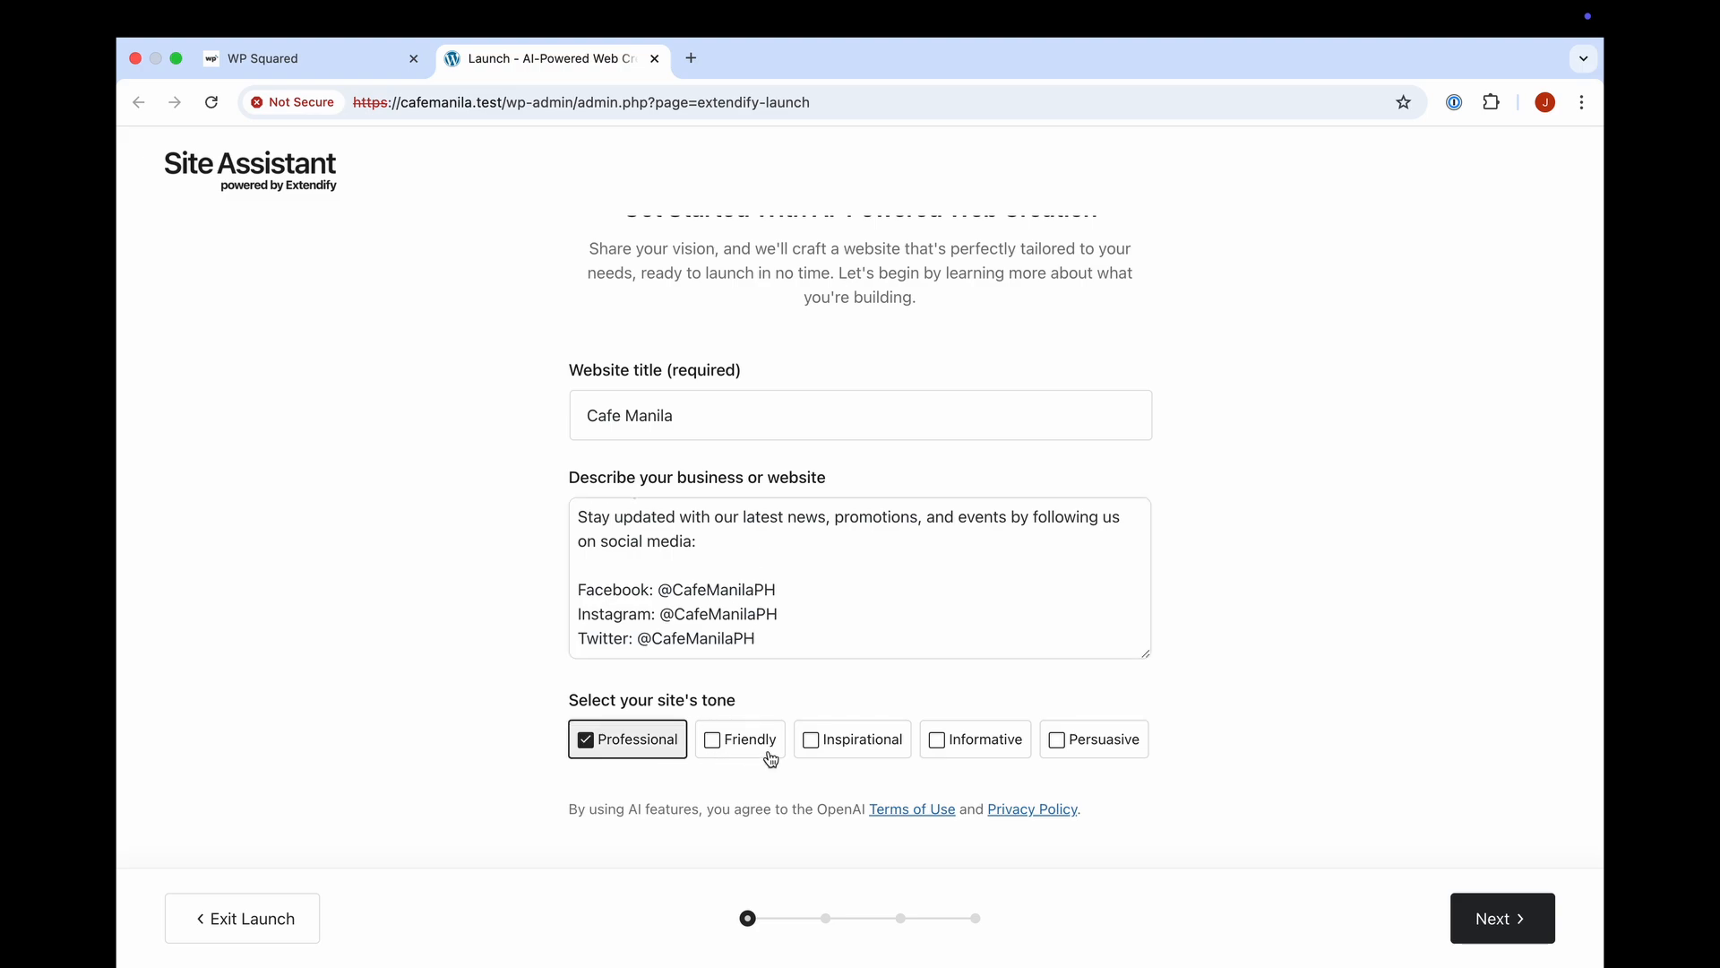
pyautogui.moveTo(960, 745)
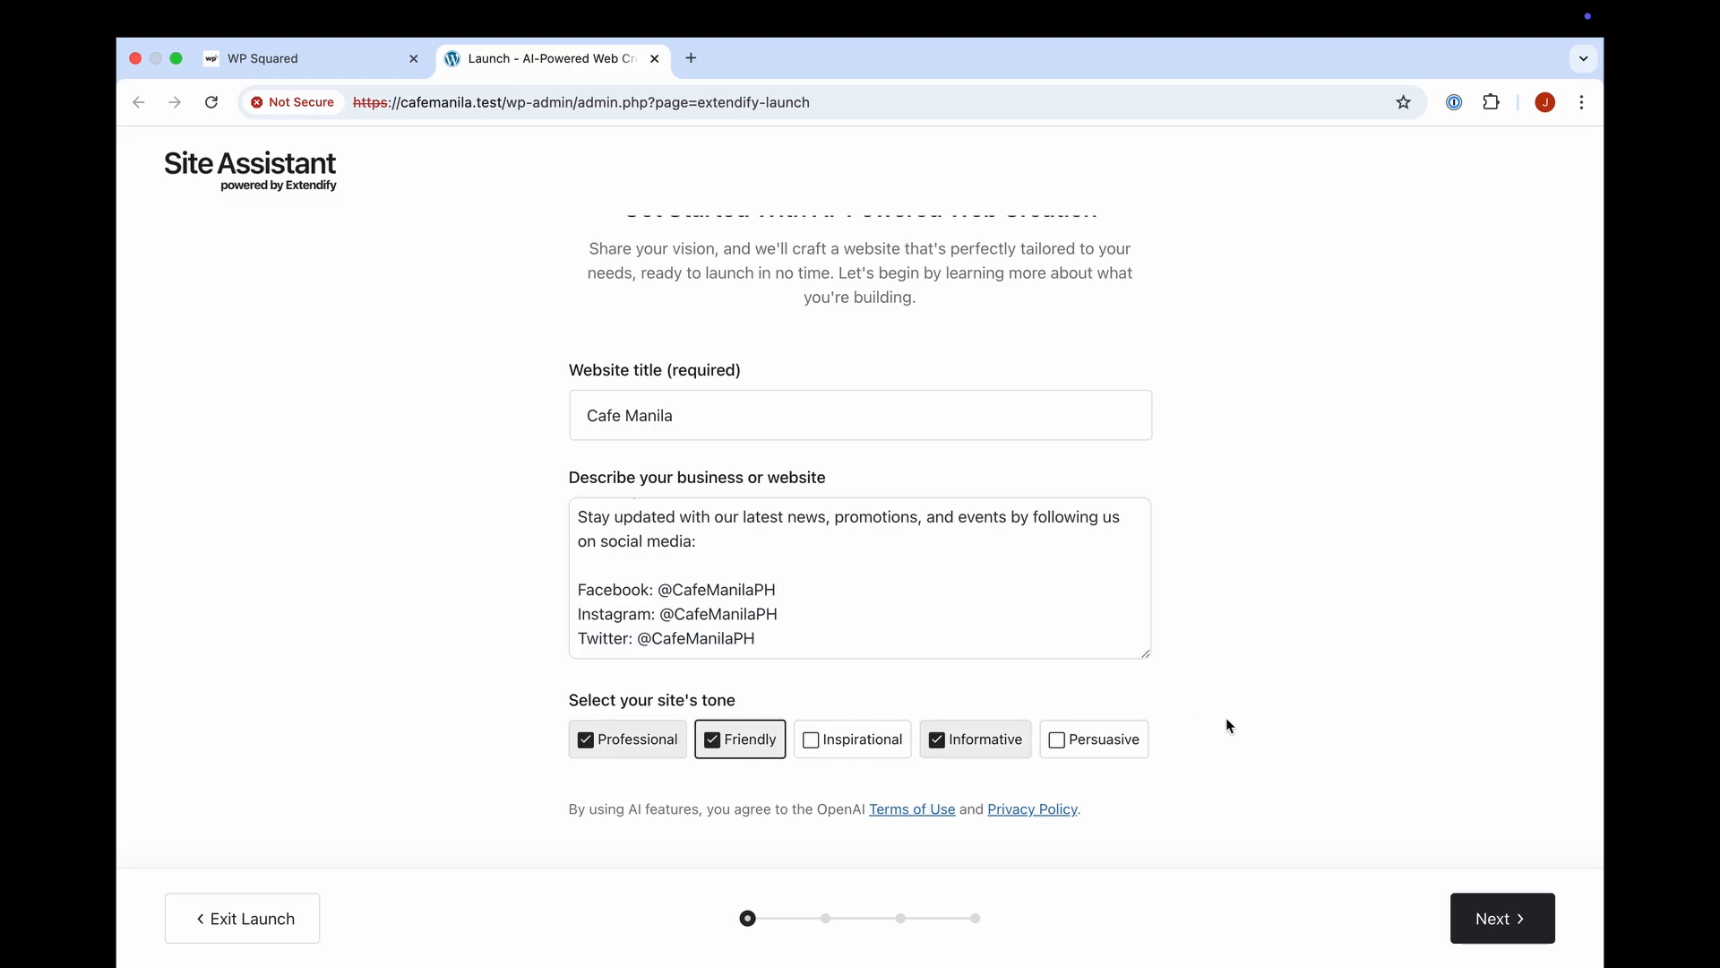
pyautogui.click(1500, 918)
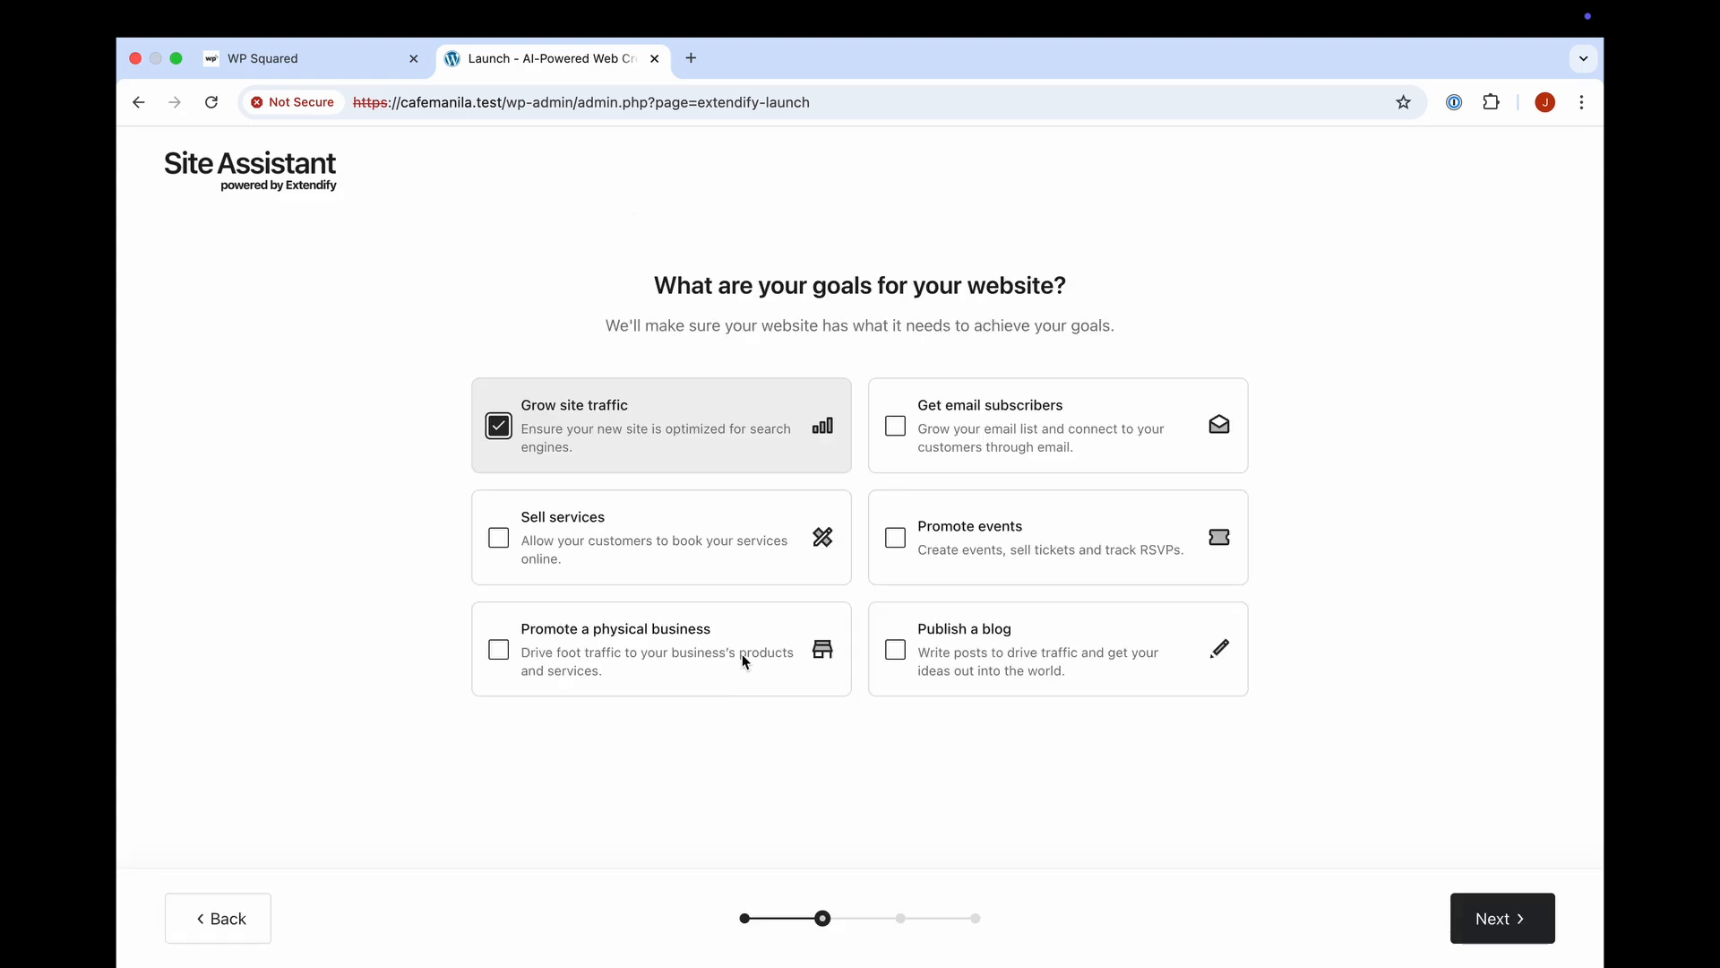
# Confirm goals and homepage design, generating the site with About, Contact, Gallery, Menu and Specials pages
pyautogui.click(1502, 917)
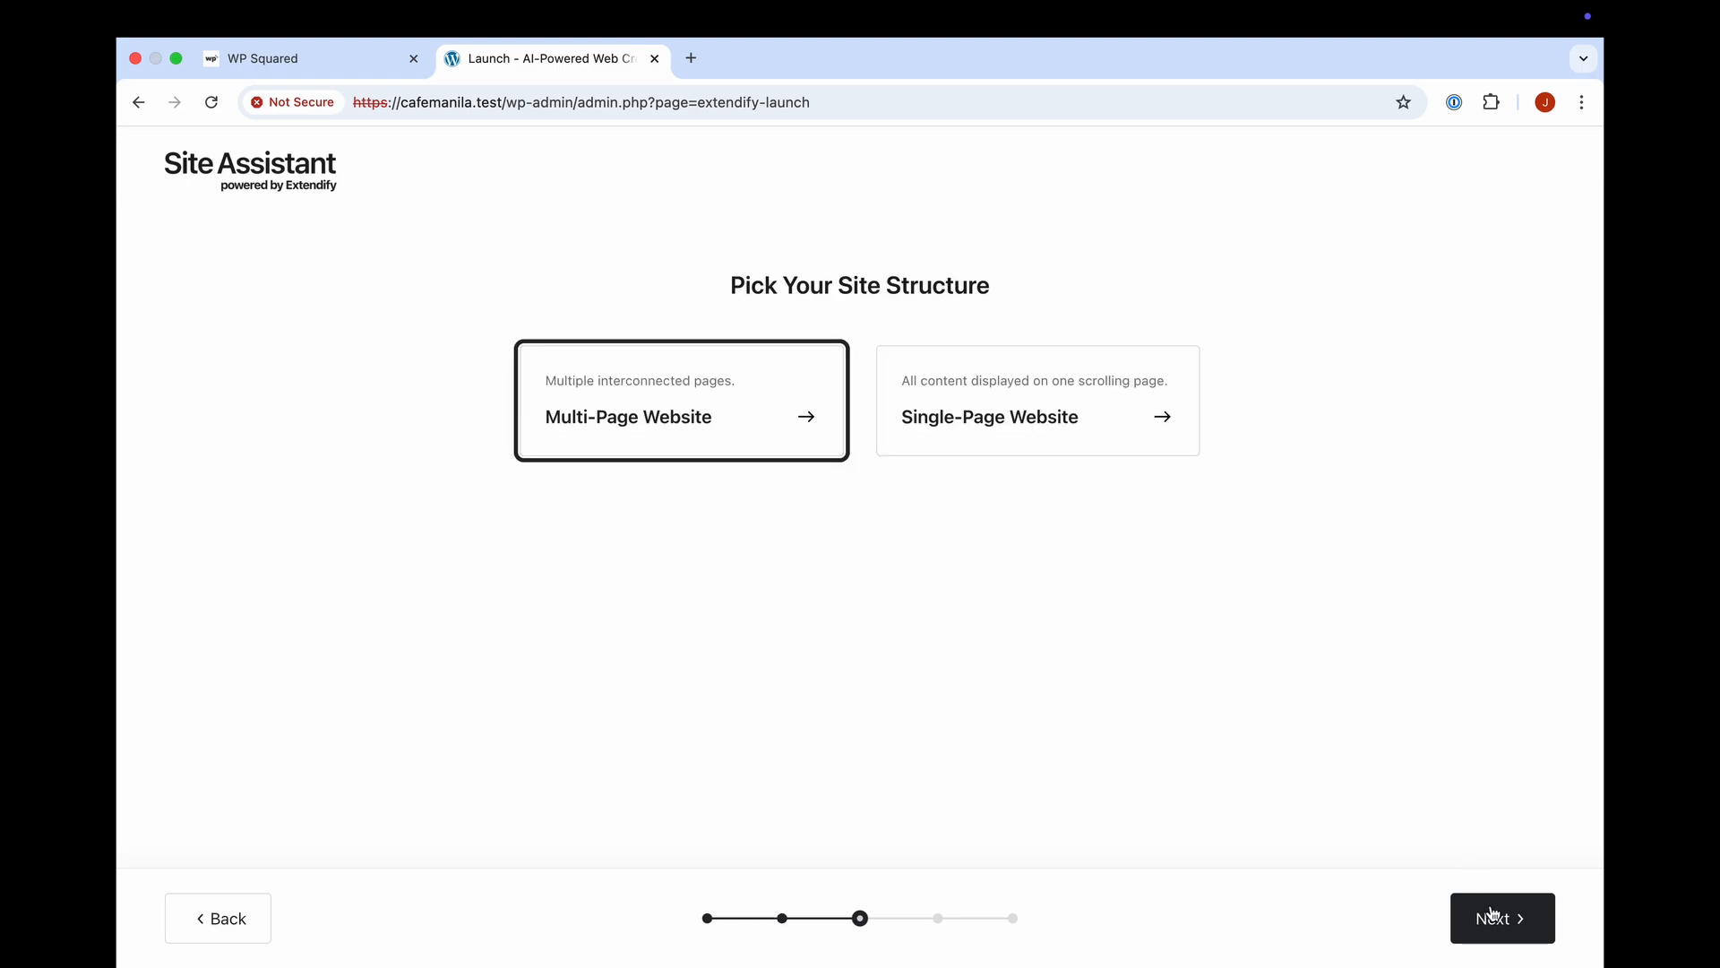
pyautogui.click(1501, 918)
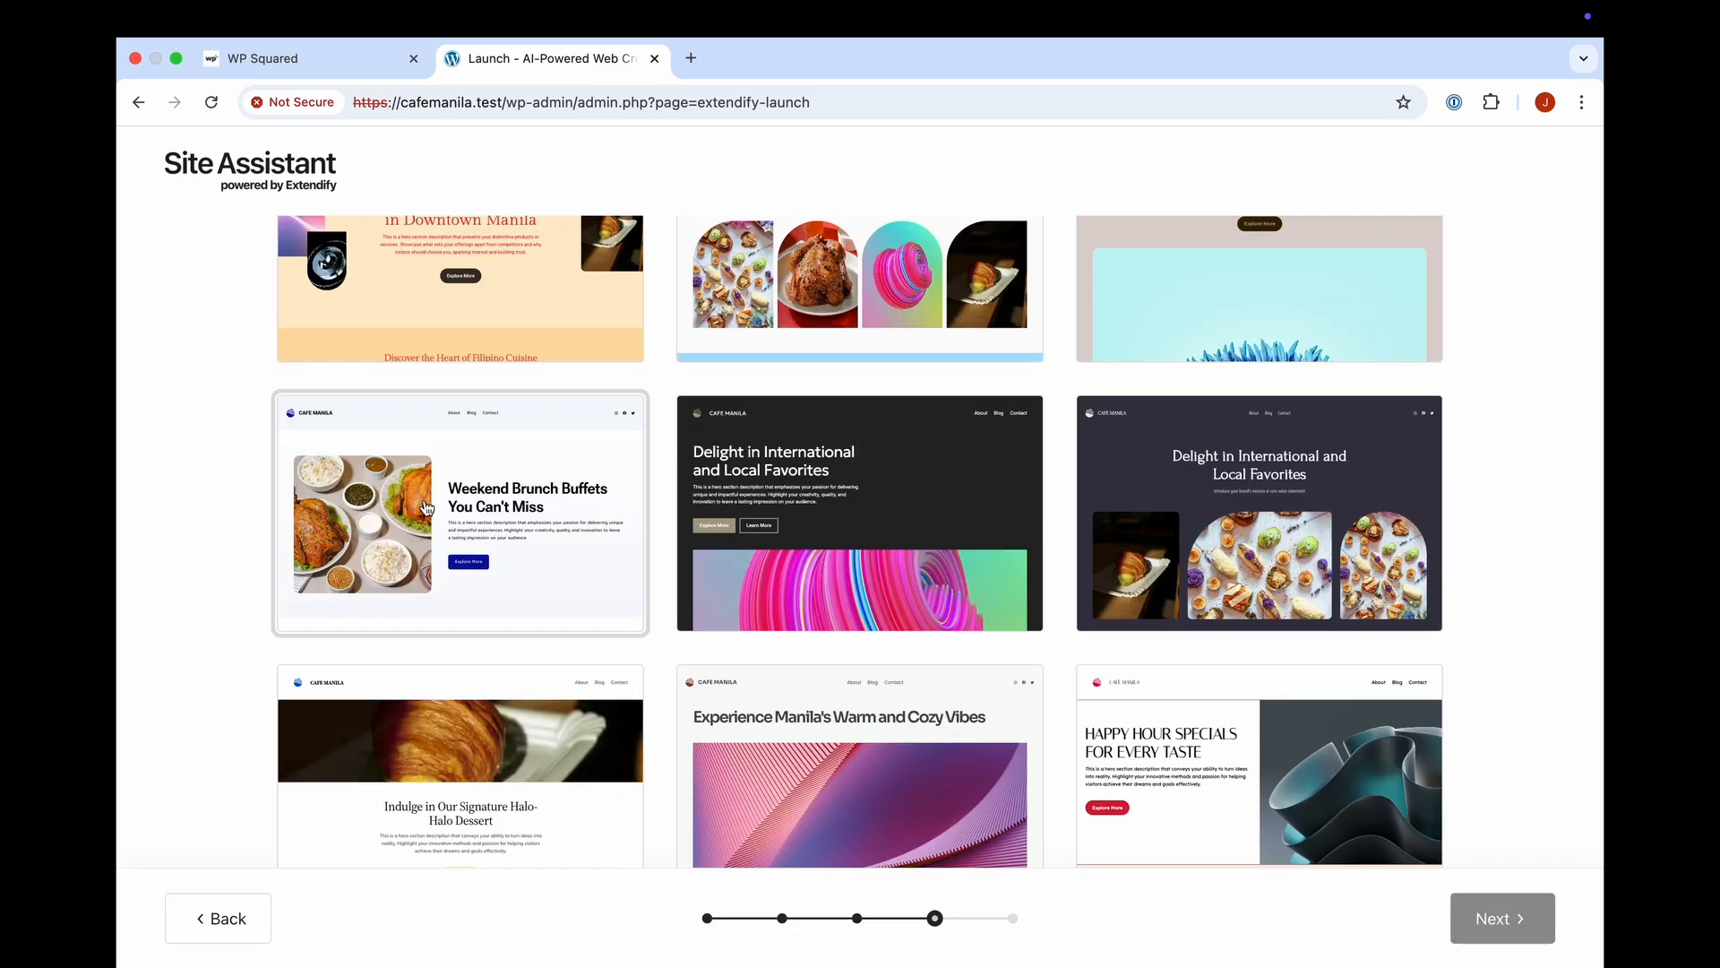
pyautogui.scroll(-3)
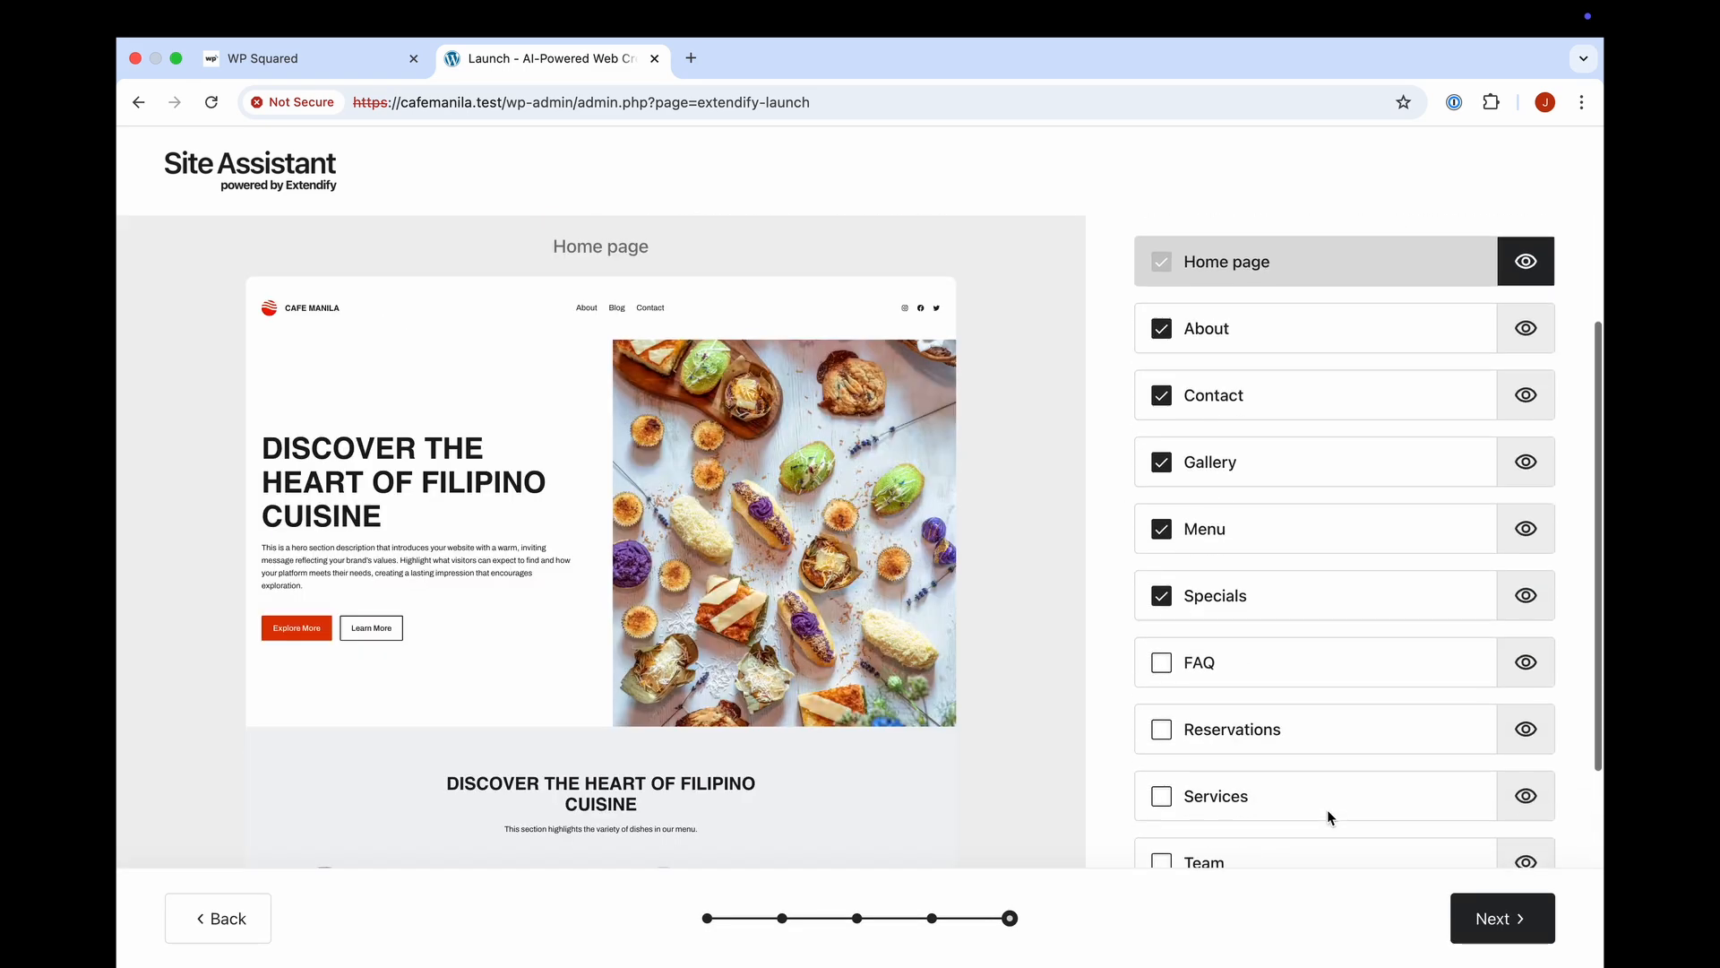
pyautogui.scroll(-3)
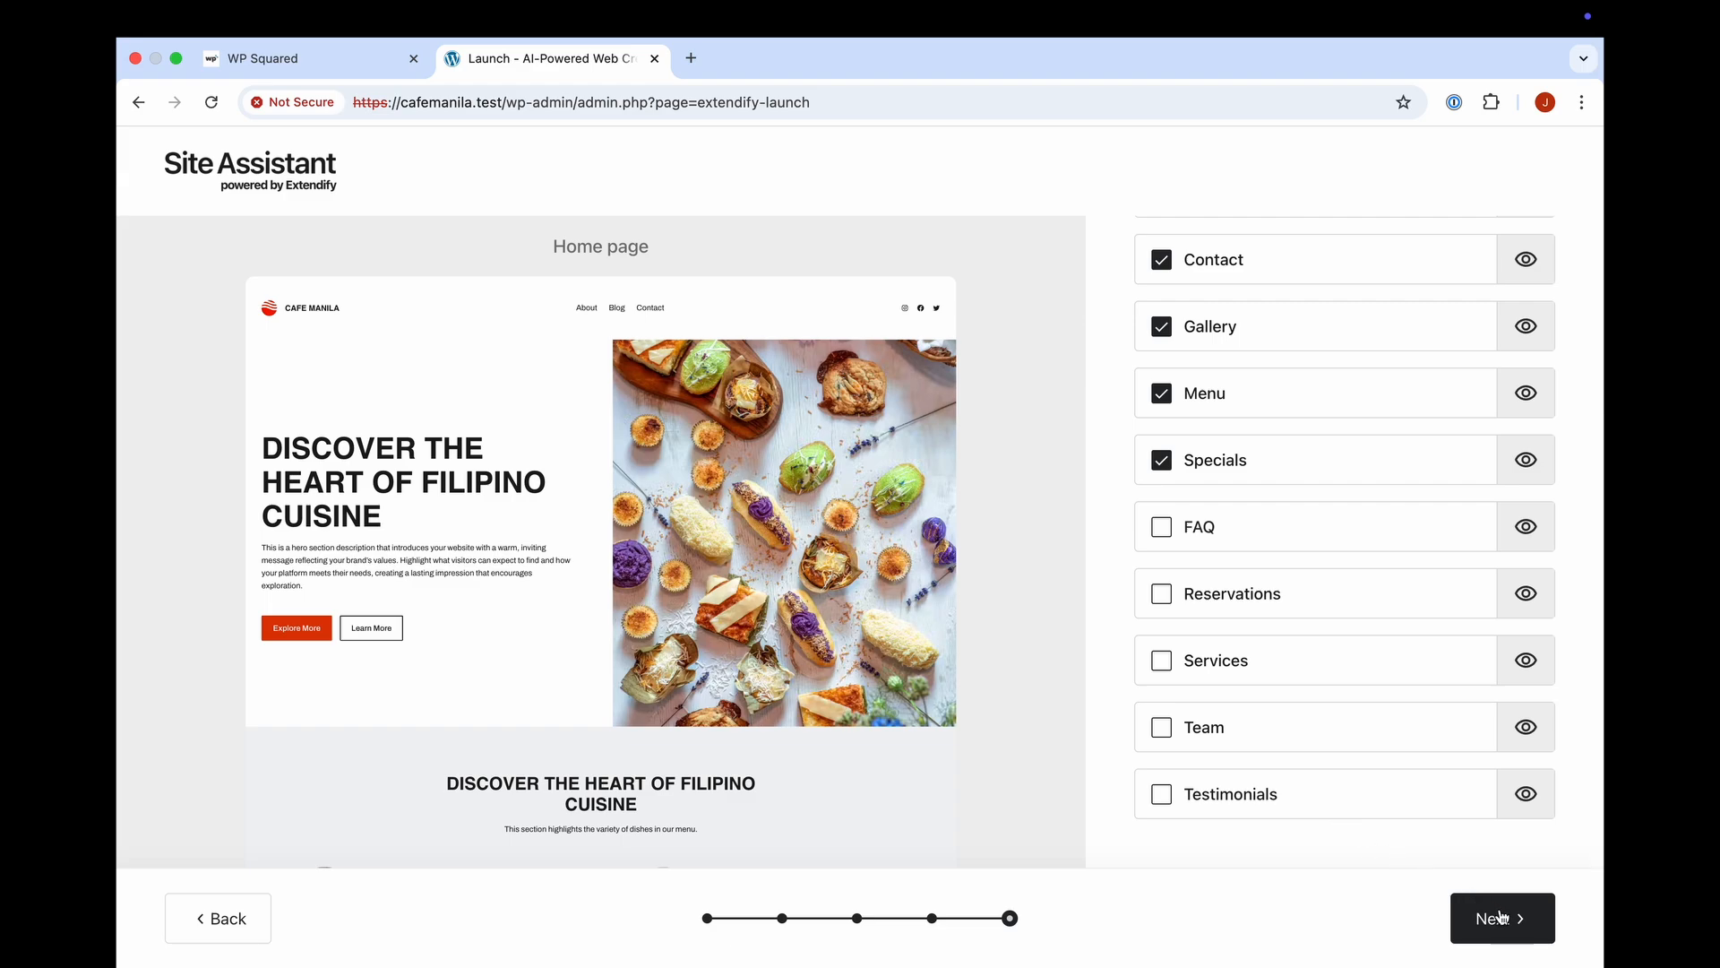
pyautogui.click(1502, 917)
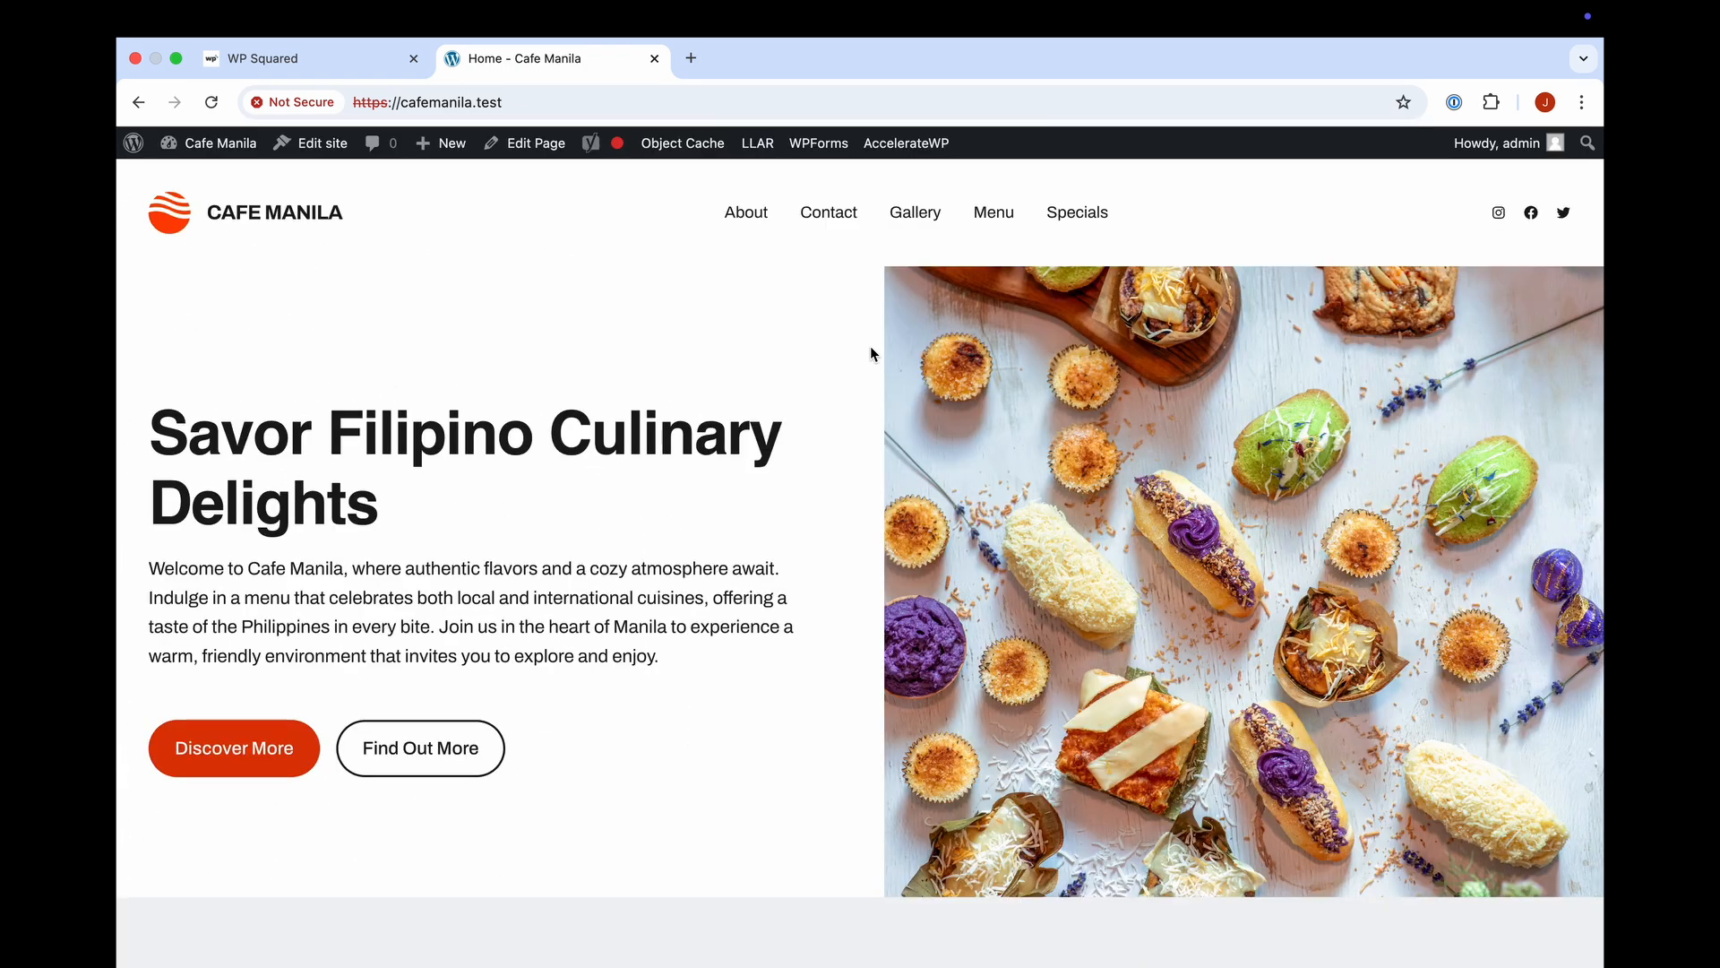
# Scroll through the generated homepage's menu, cultural hub and specials sections
pyautogui.scroll(-3)
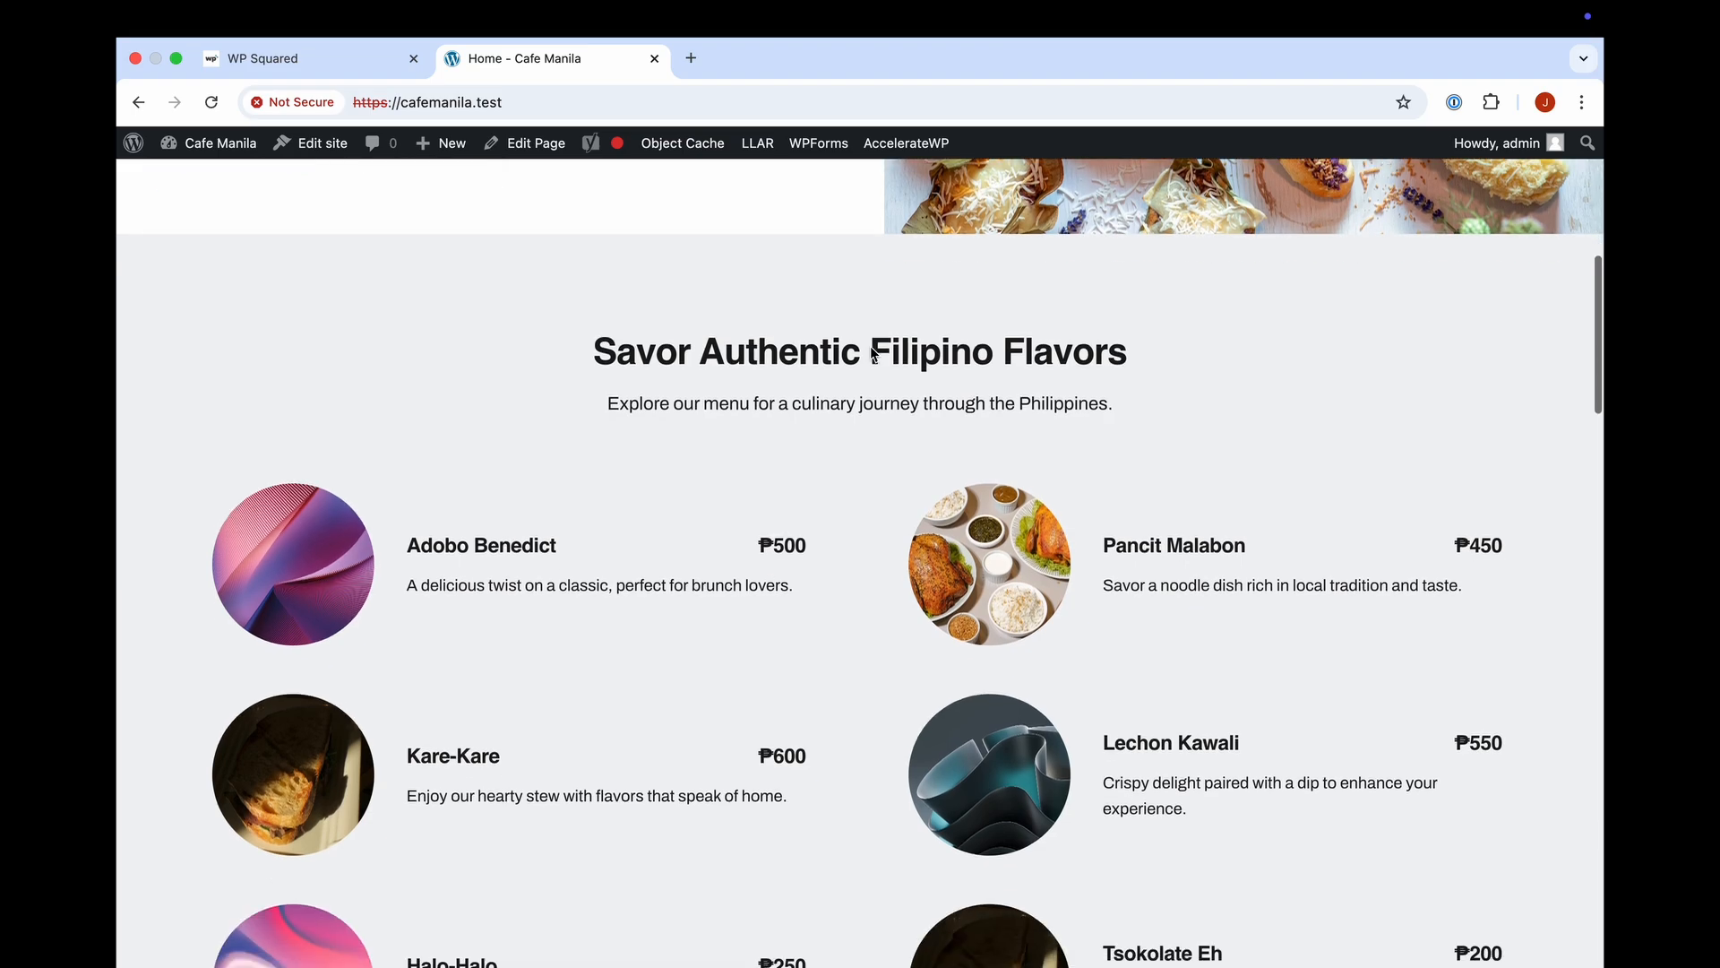
pyautogui.scroll(-3)
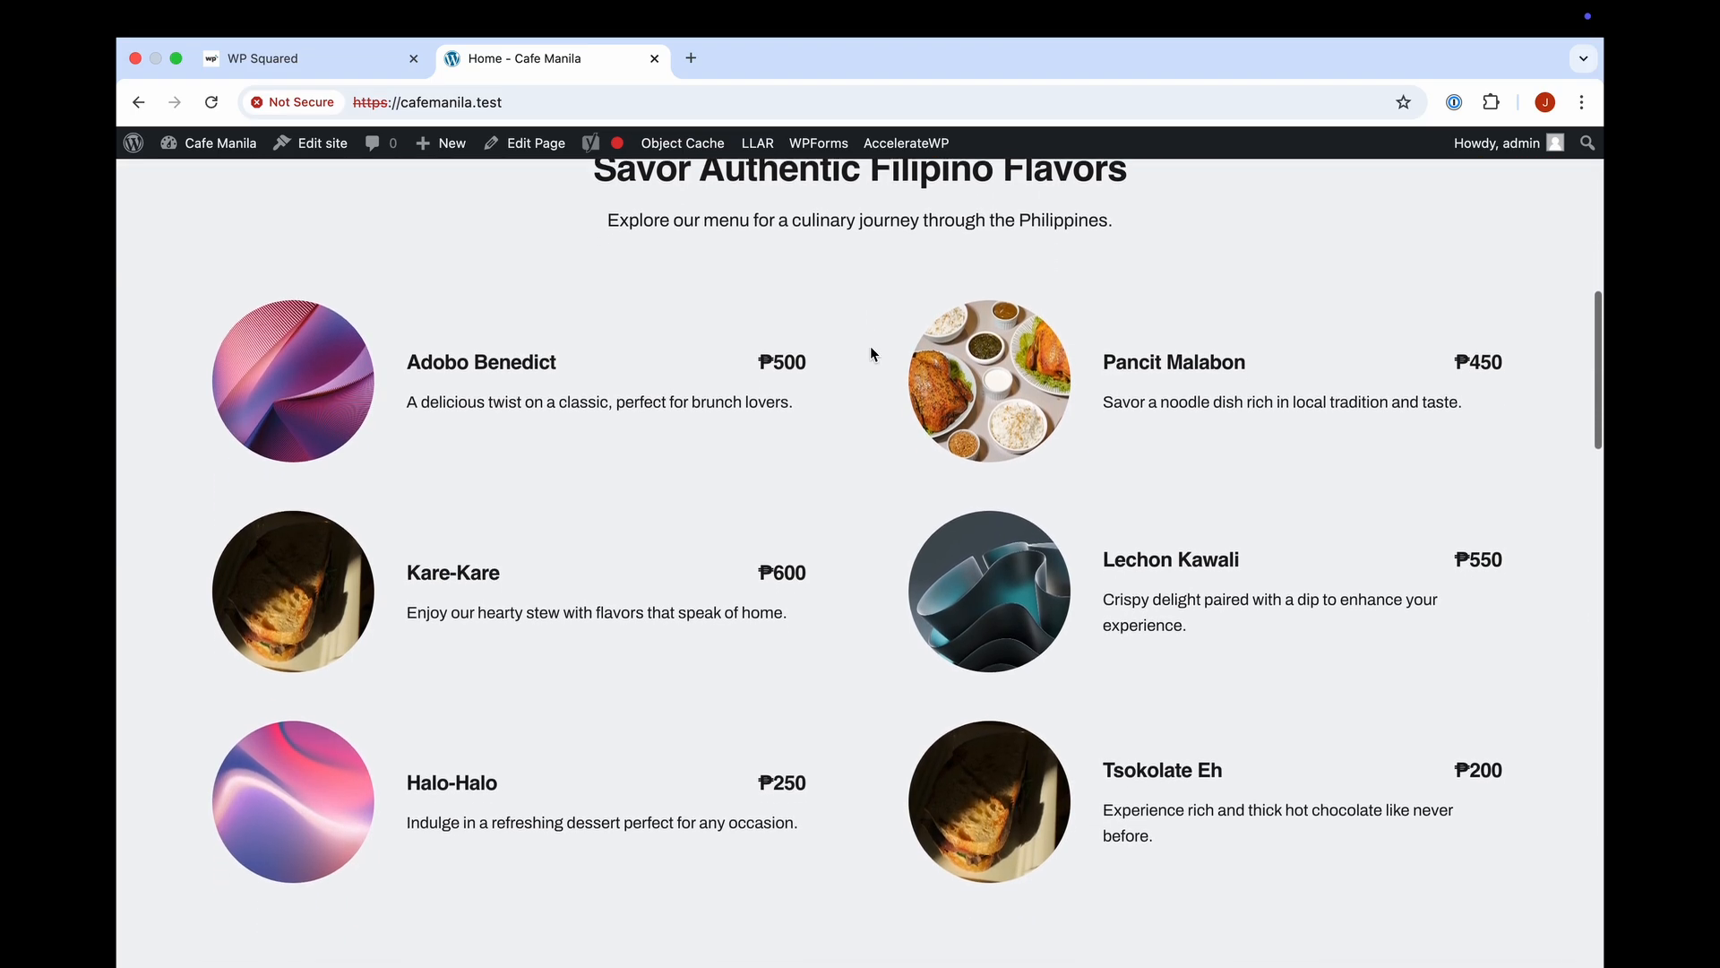
pyautogui.scroll(-3)
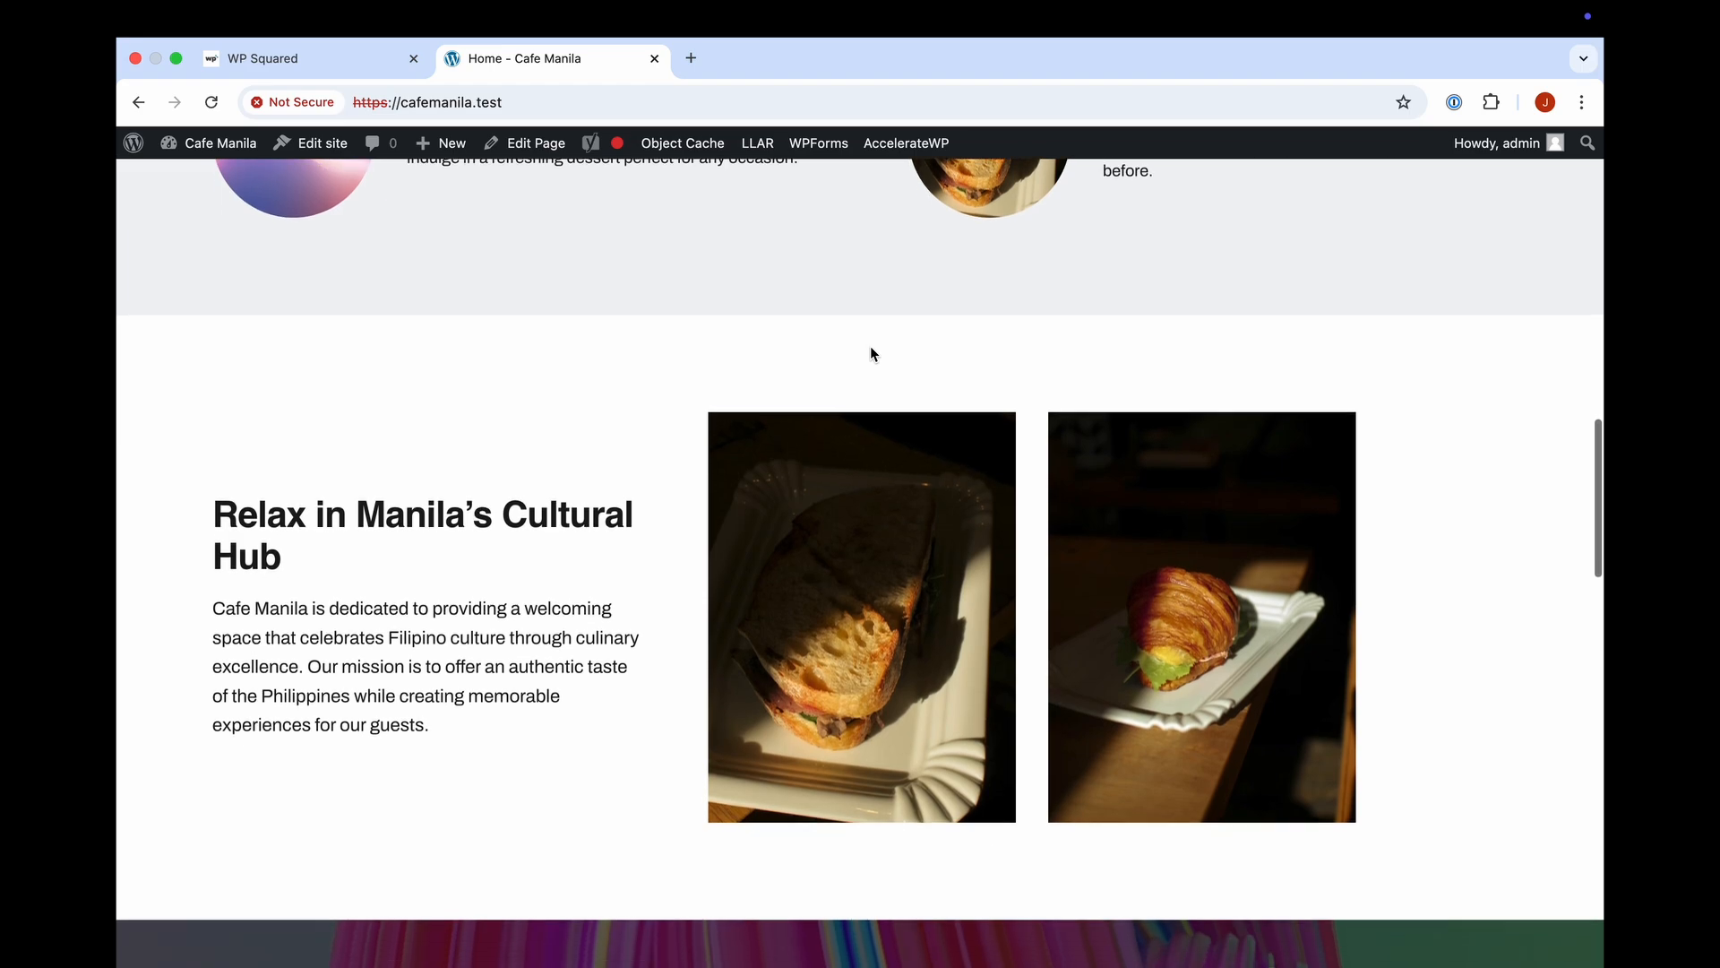
pyautogui.scroll(-3)
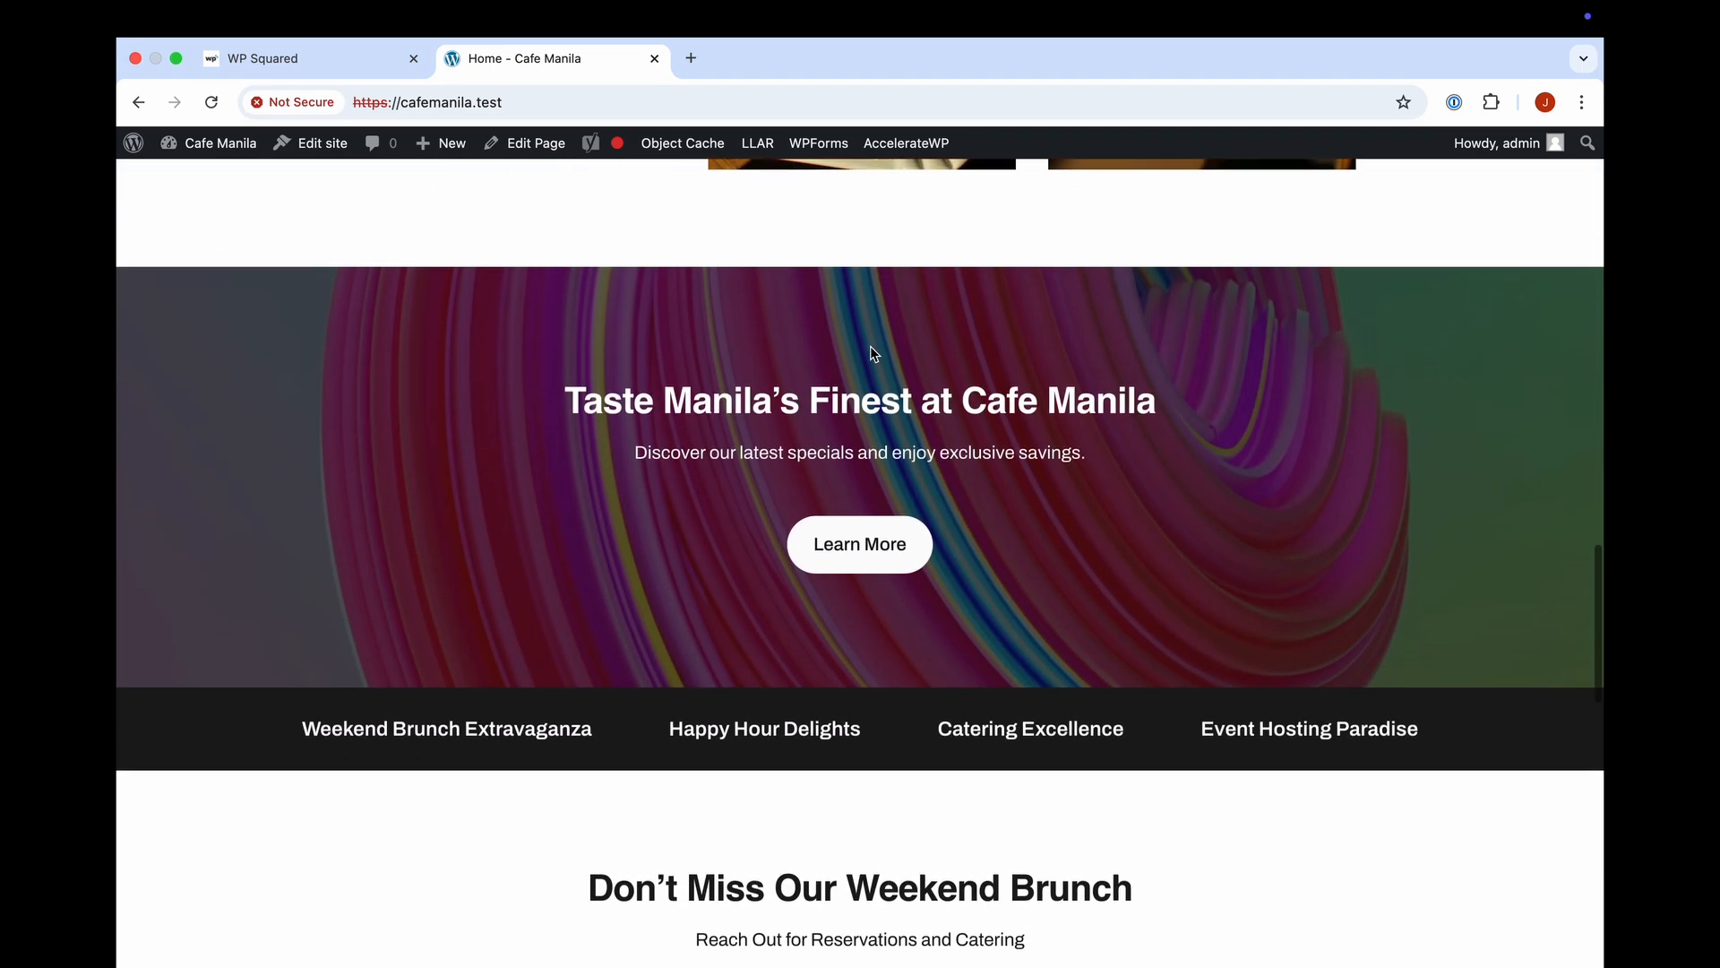
pyautogui.scroll(-3)
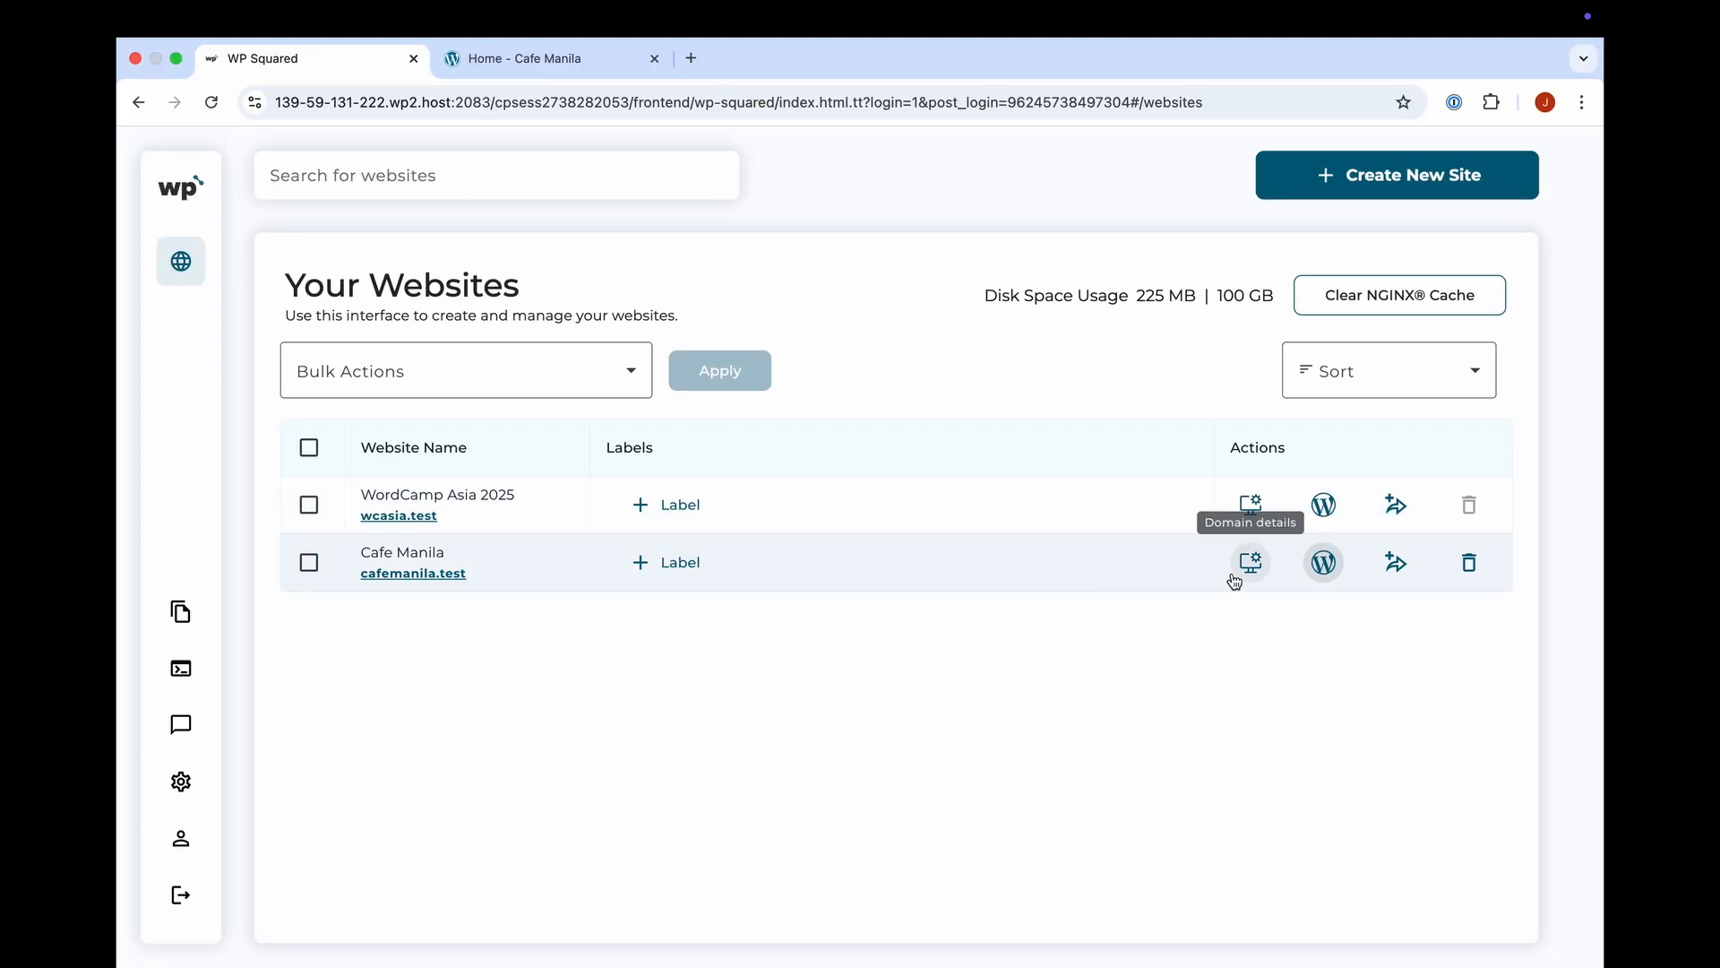
# Create a manual backup of Cafe Manila from its Backups tab and begin a staging website
pyautogui.click(1249, 562)
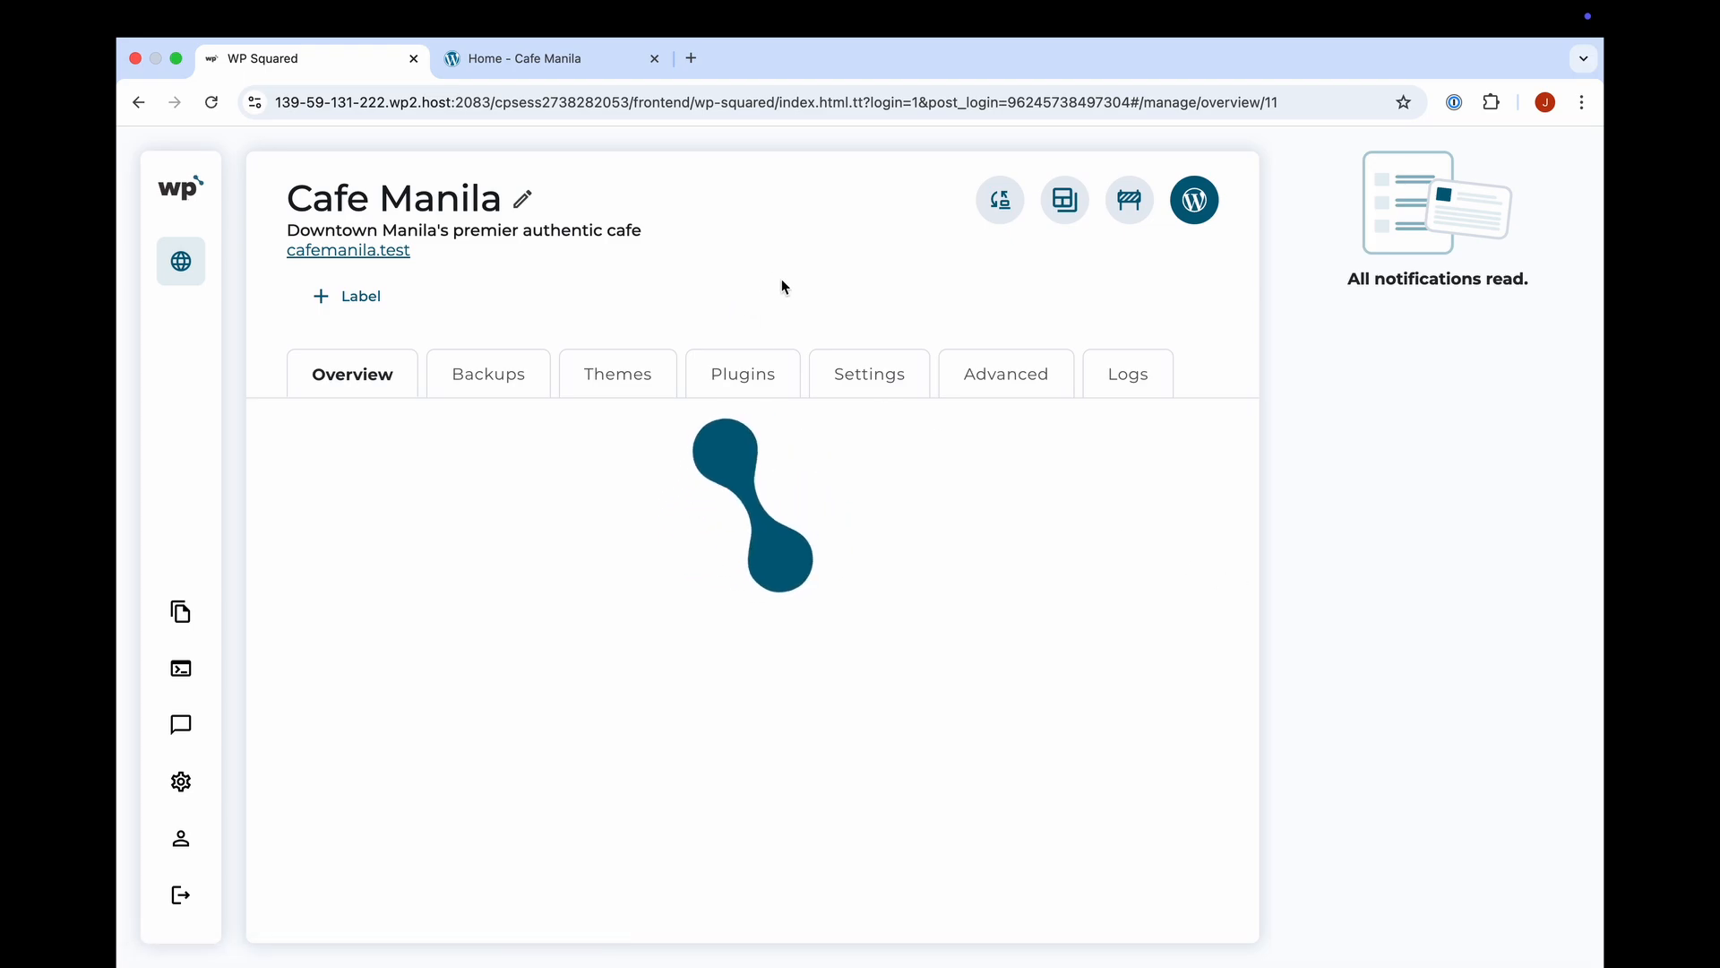
pyautogui.click(488, 374)
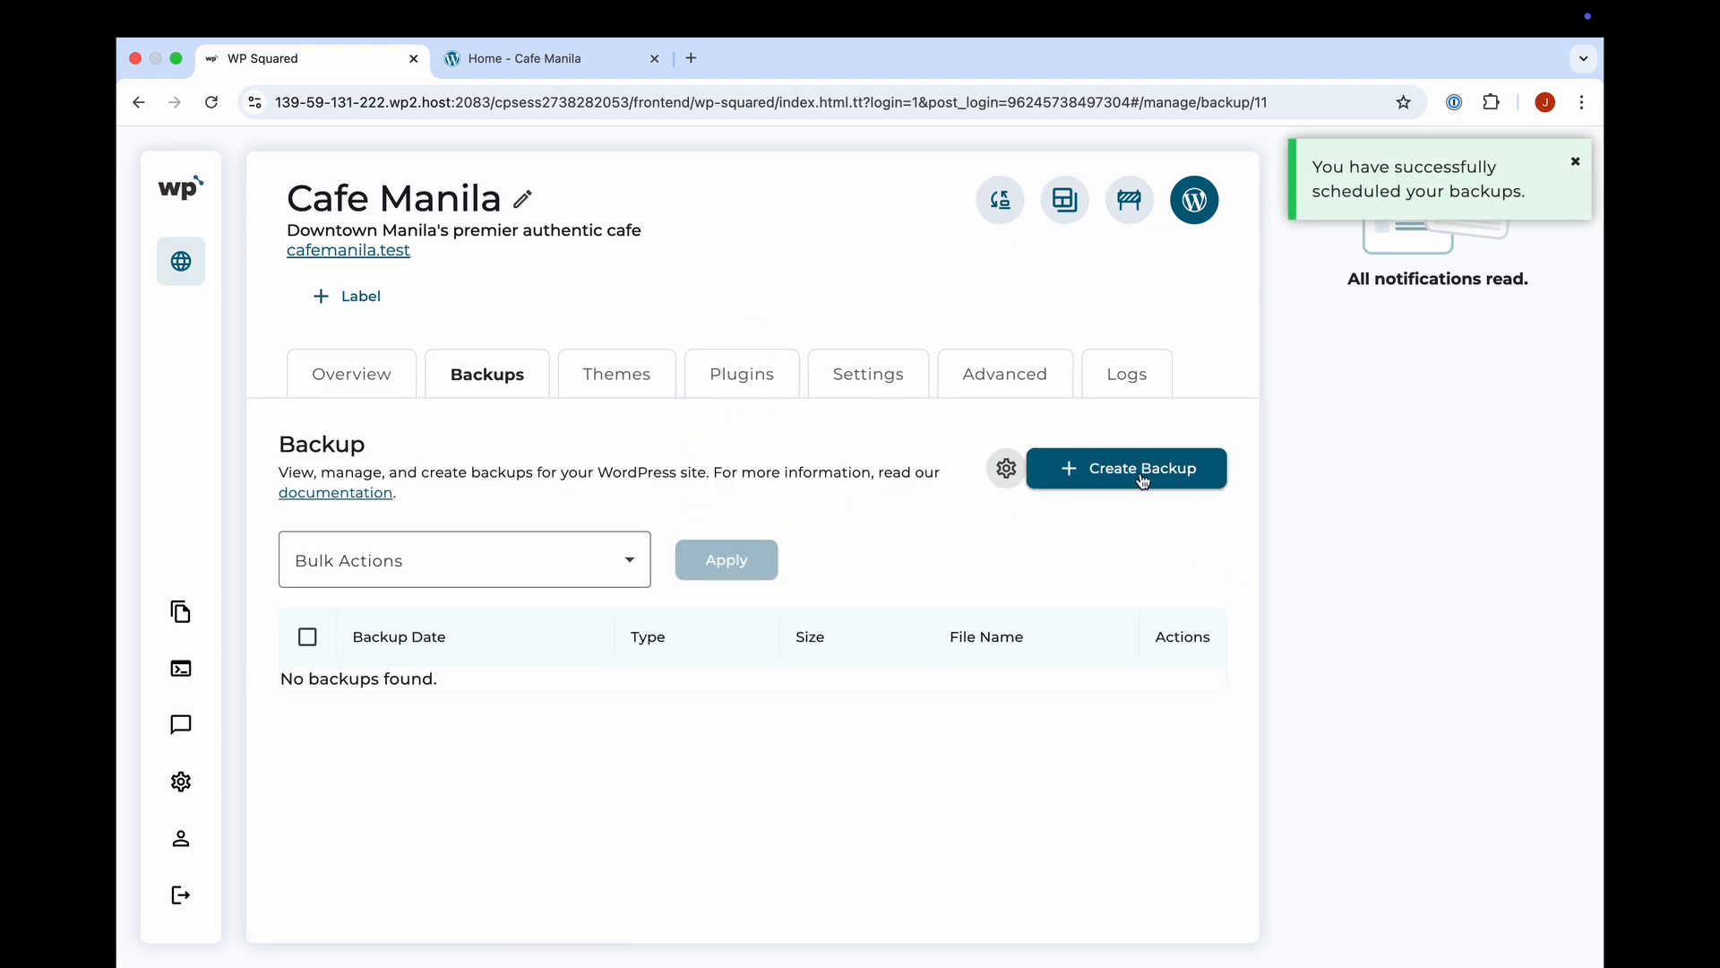
pyautogui.click(1126, 468)
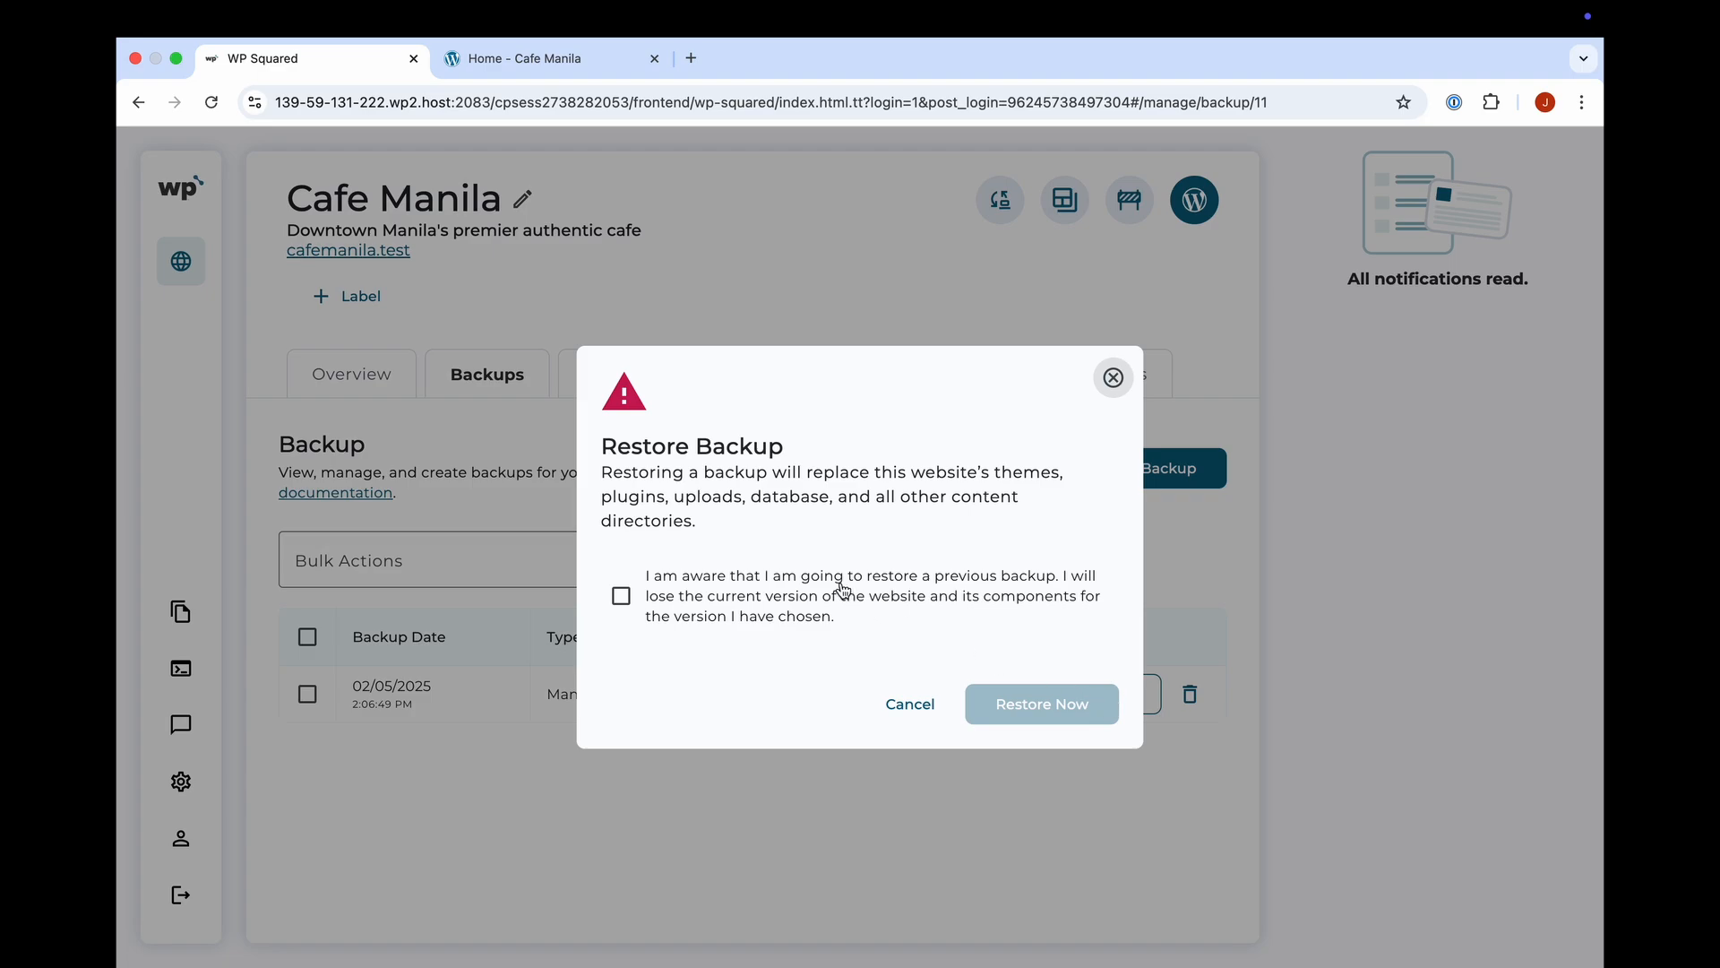
pyautogui.click(622, 595)
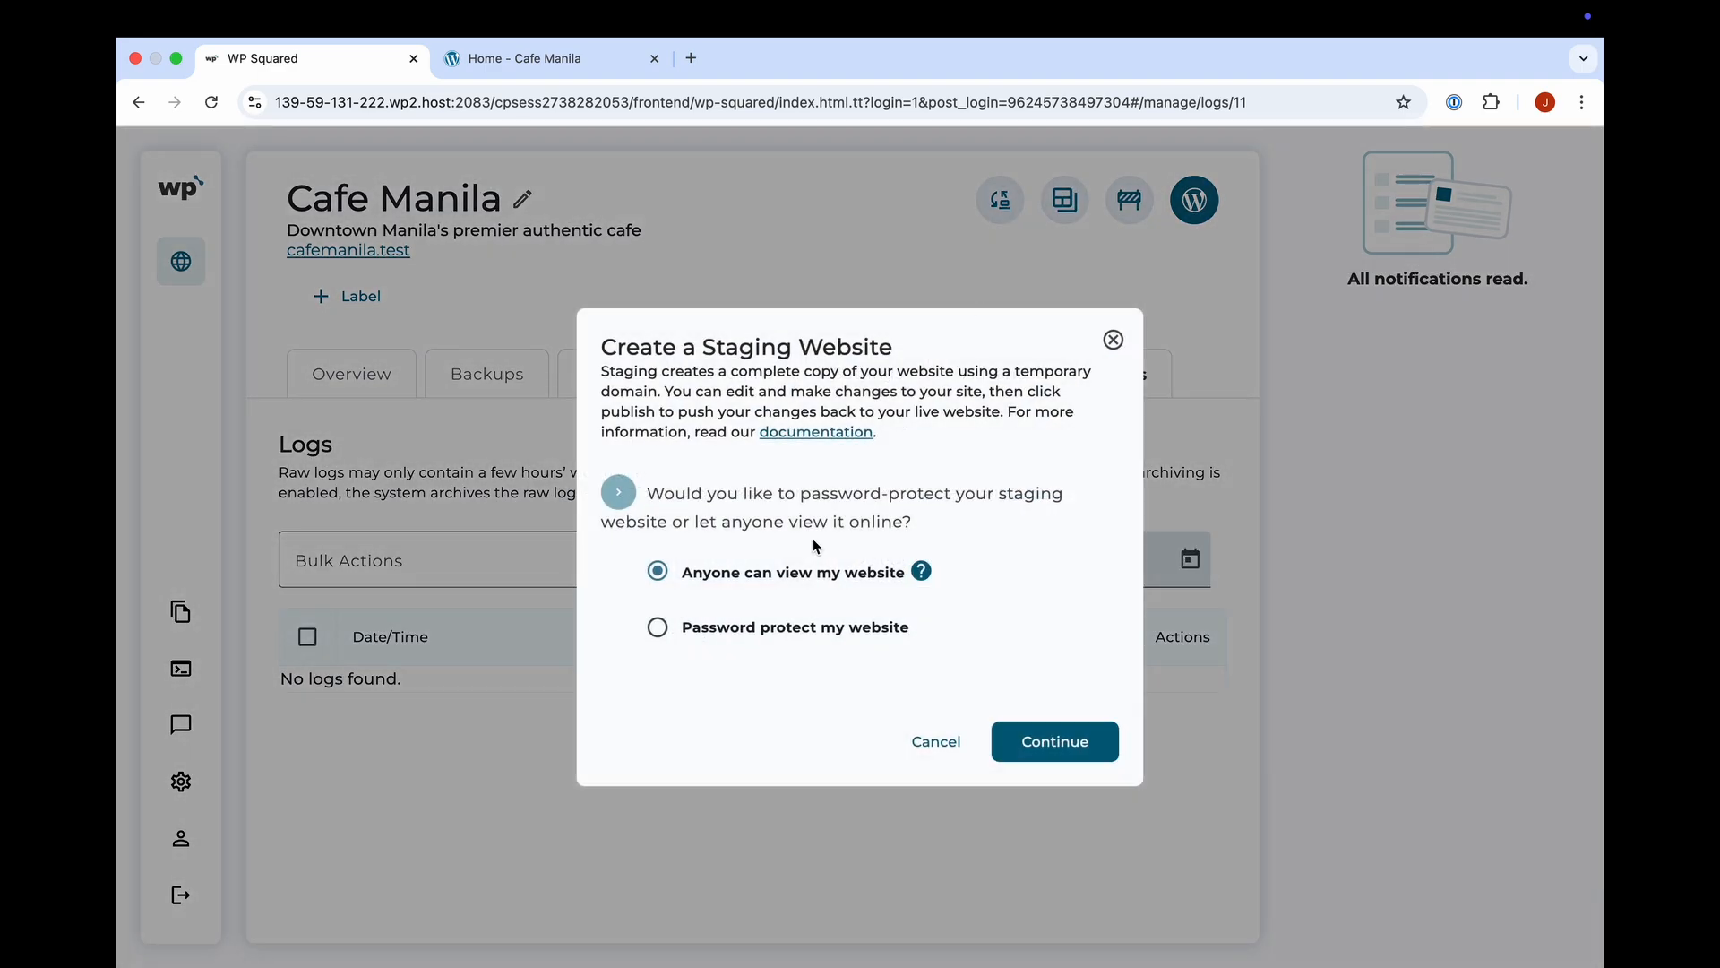
# Create the password-protected staging site, open its overview, and go to Manage Password
pyautogui.click(658, 627)
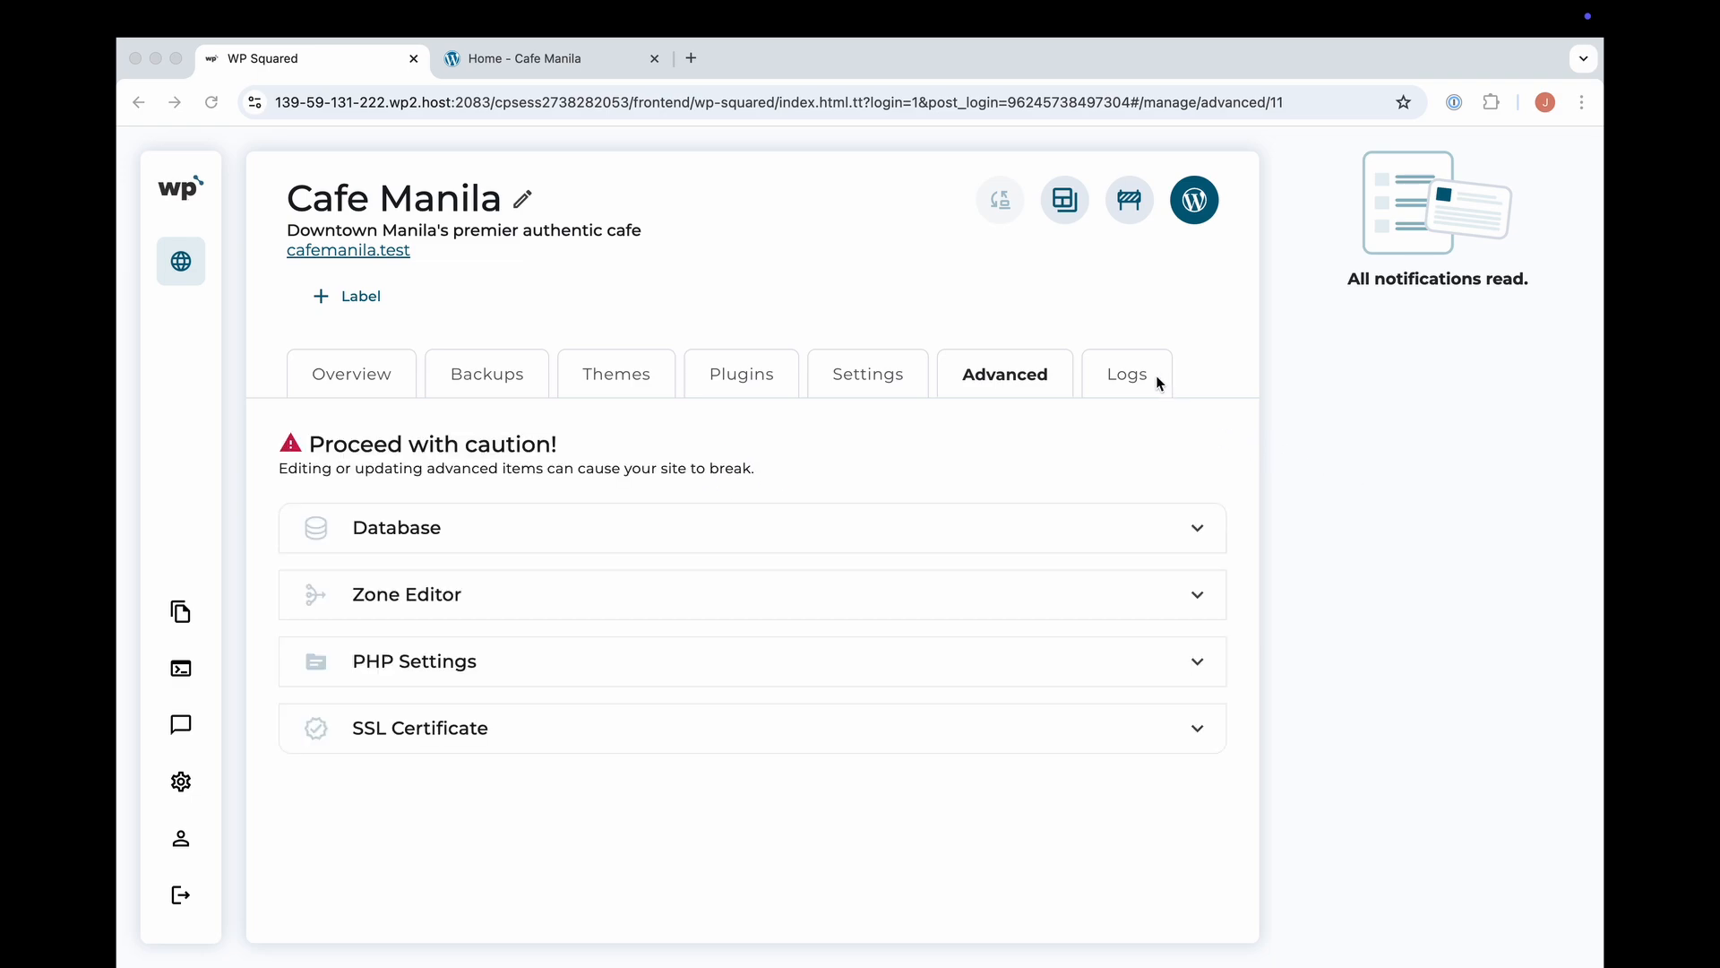
pyautogui.click(352, 373)
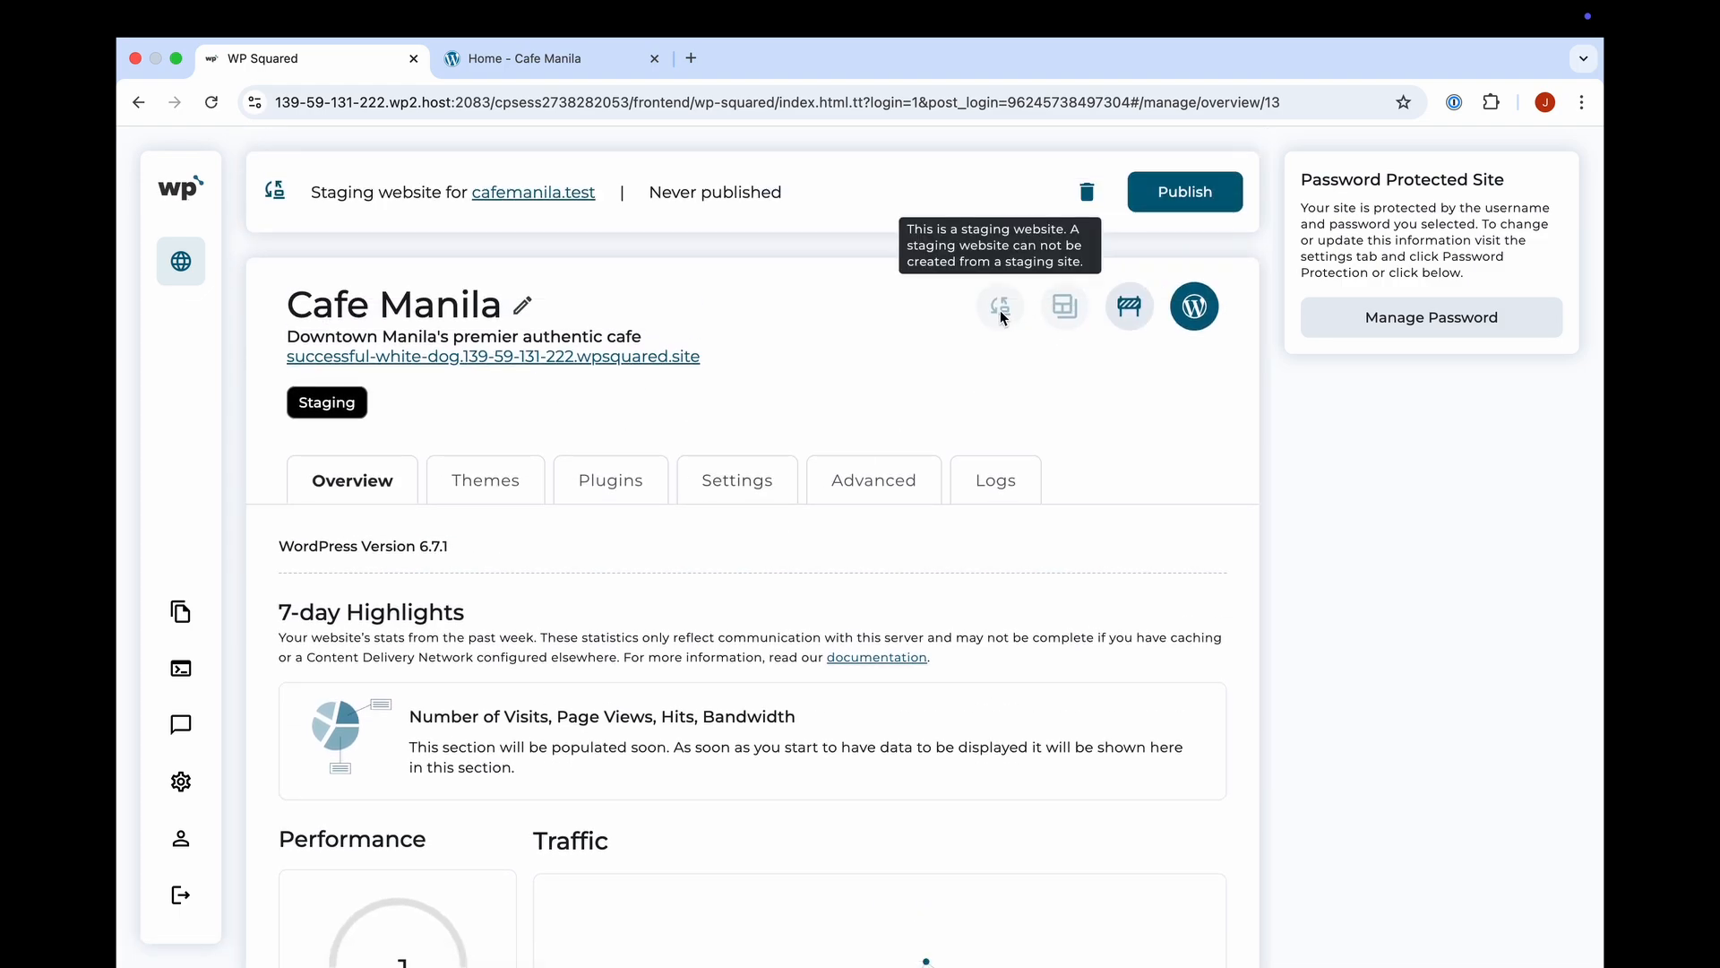
pyautogui.moveTo(1063, 306)
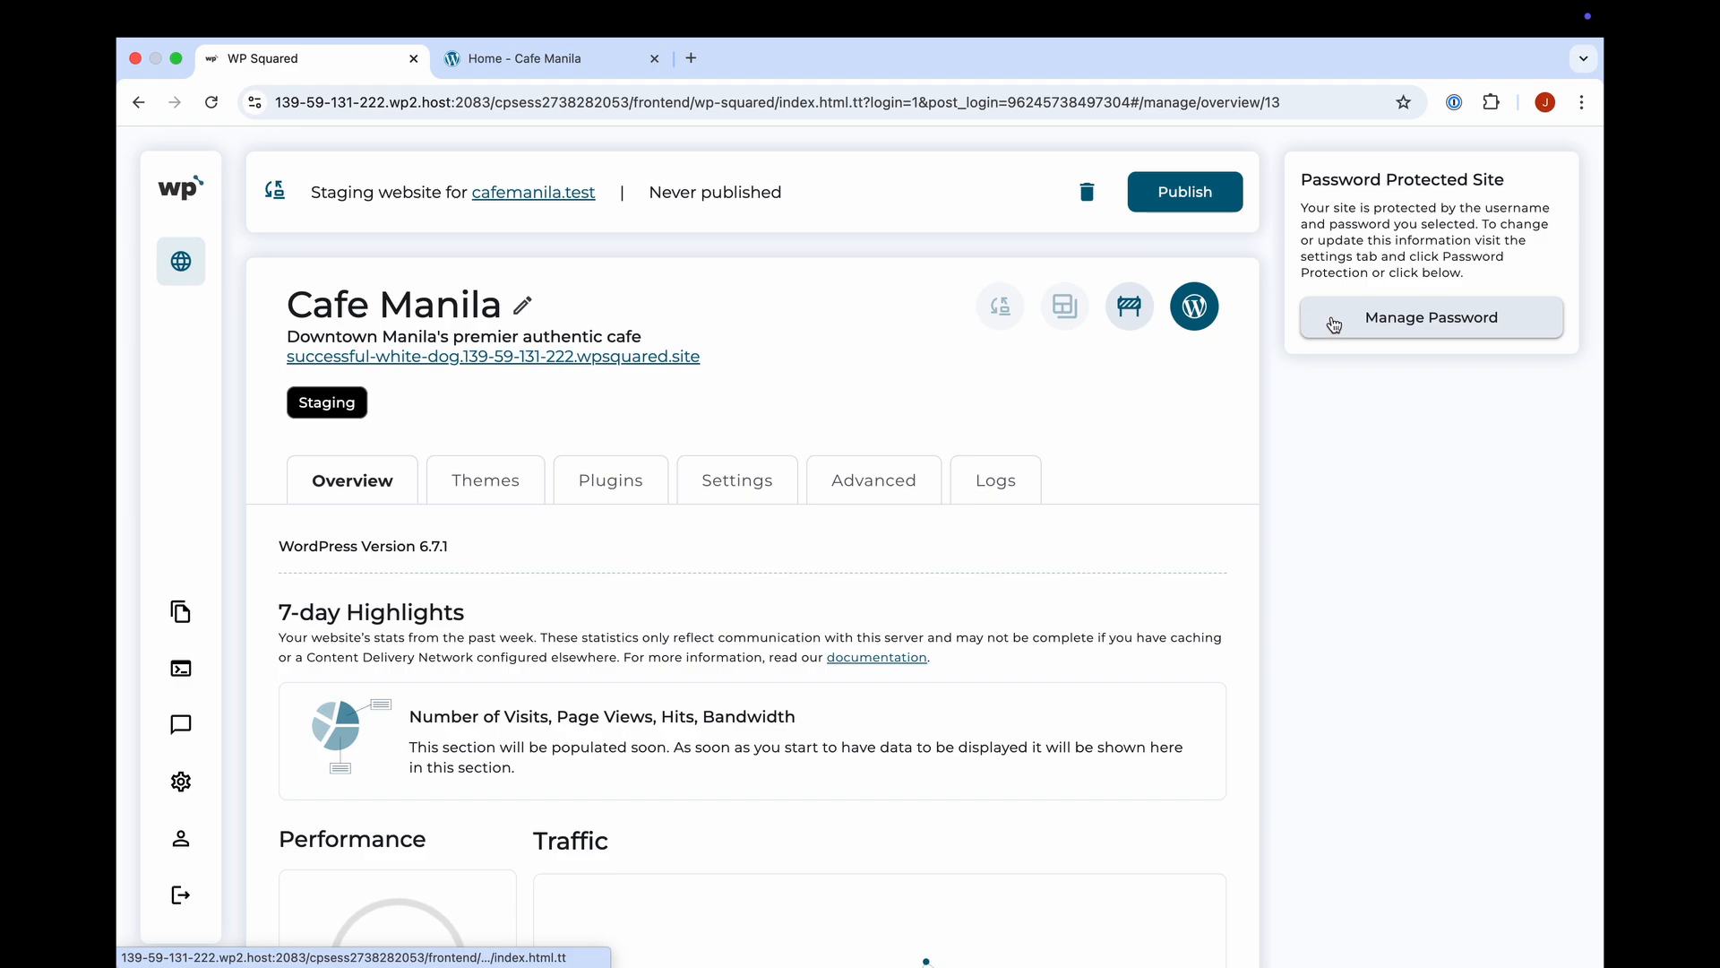
pyautogui.click(1430, 317)
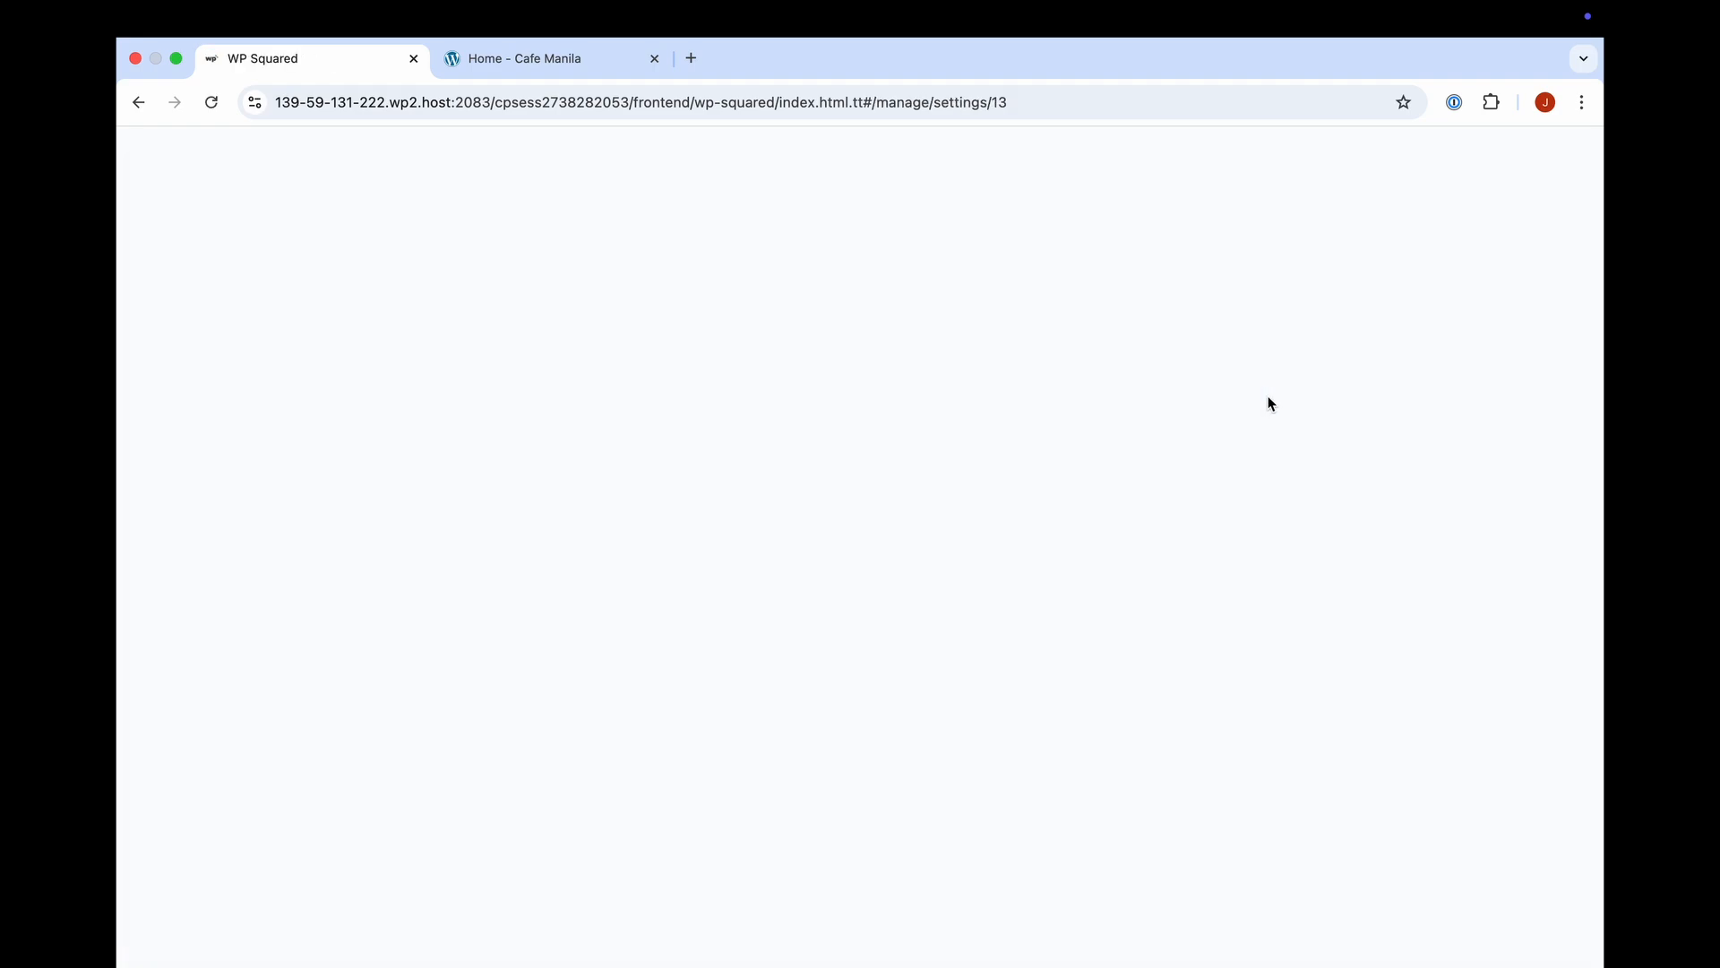